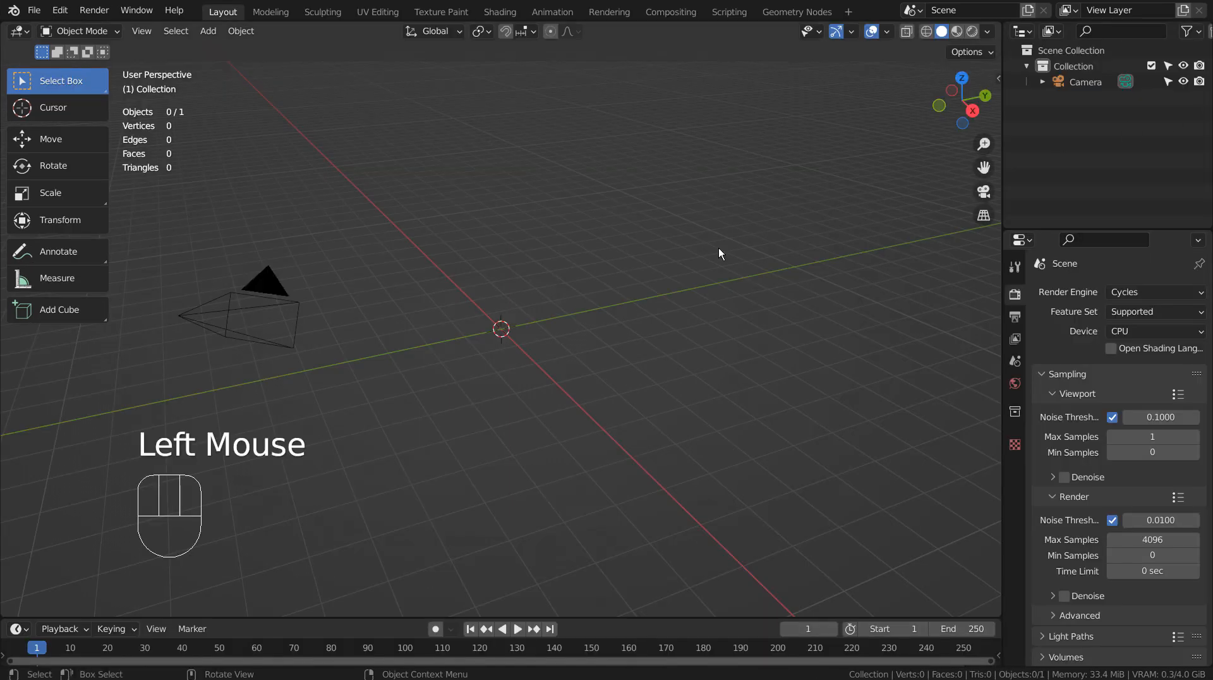
# Step: Add a mesh plane and then a mesh cube to the empty scene
pyautogui.press('shift+a')
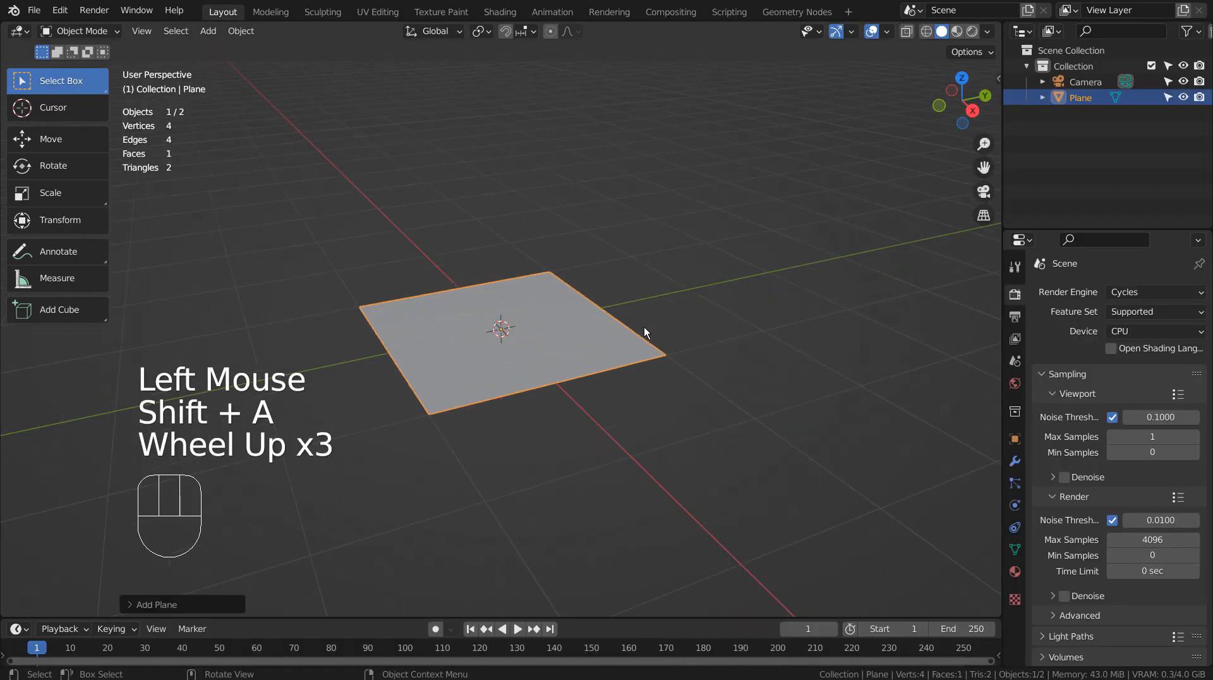
pyautogui.scroll(3)
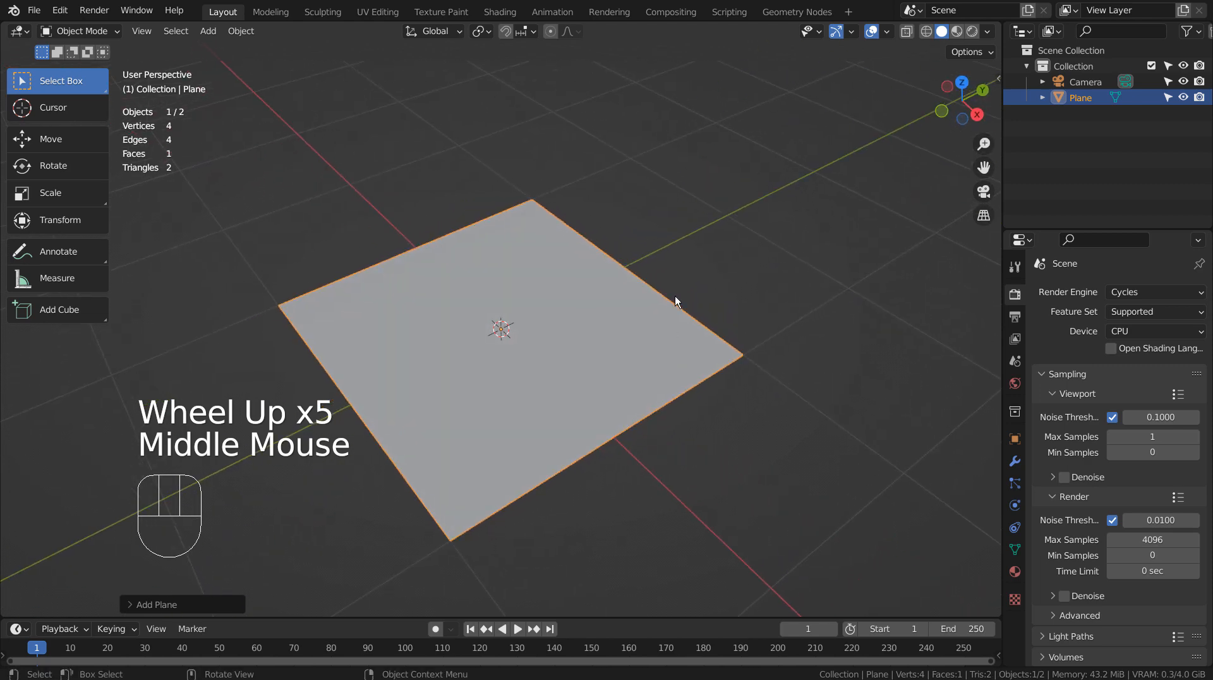
pyautogui.press('shift+a')
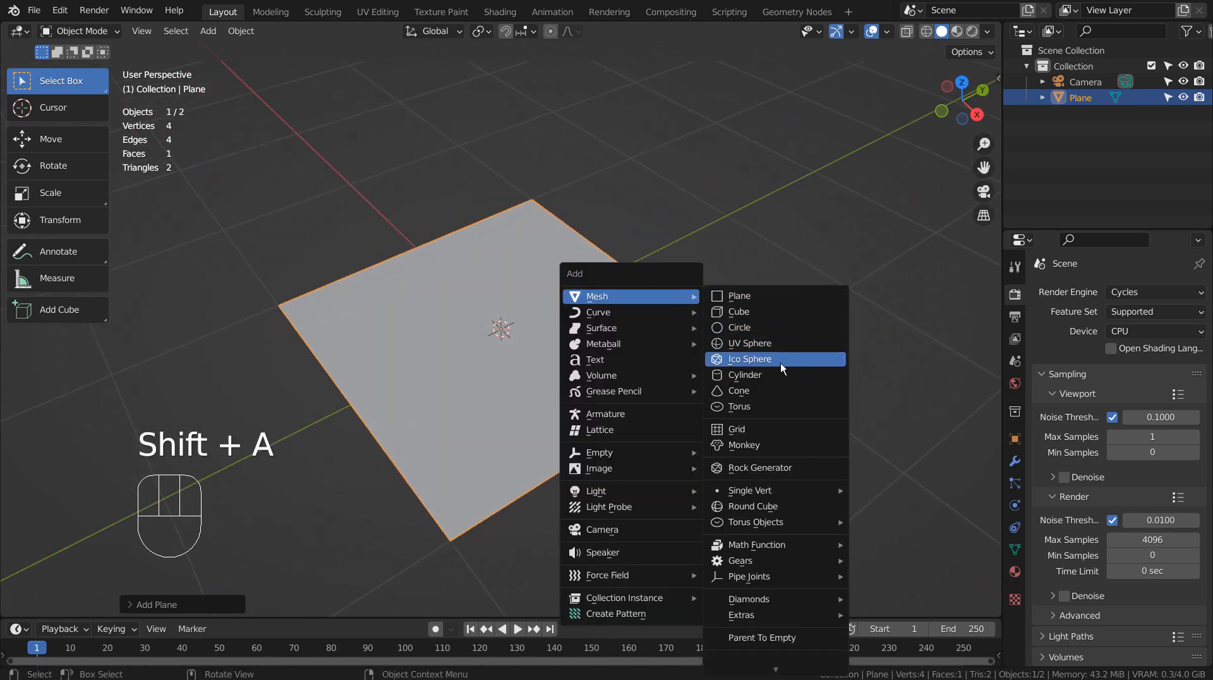
pyautogui.moveTo(781, 304)
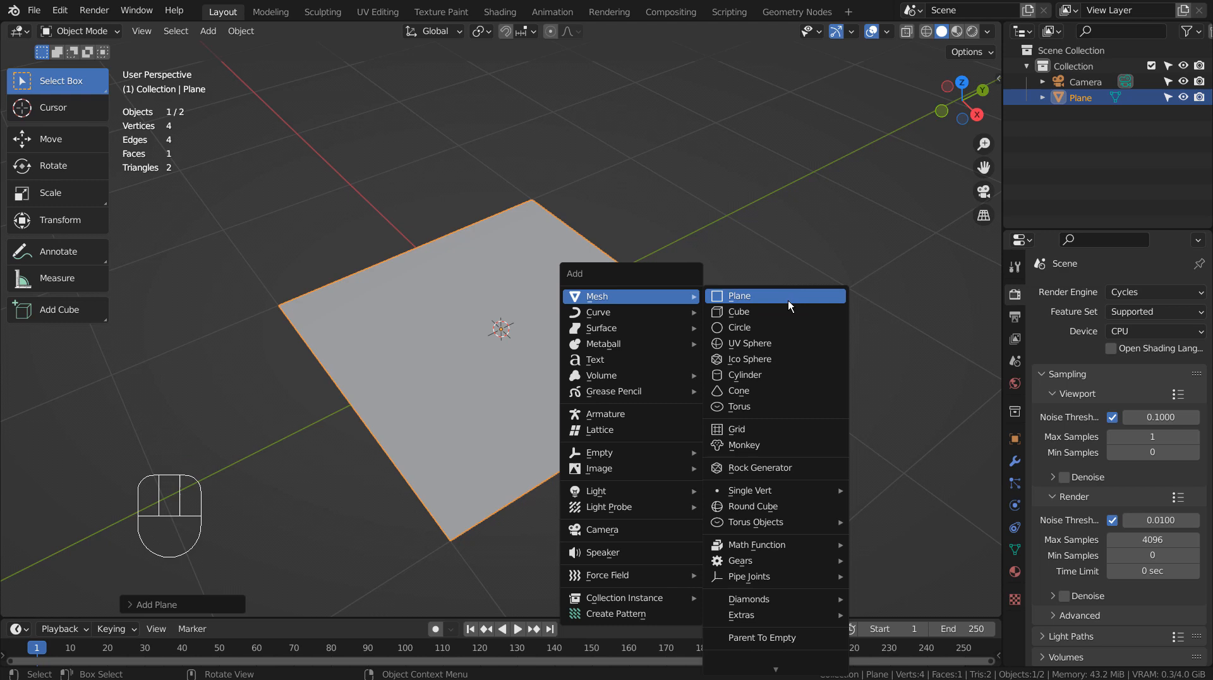
pyautogui.click(741, 310)
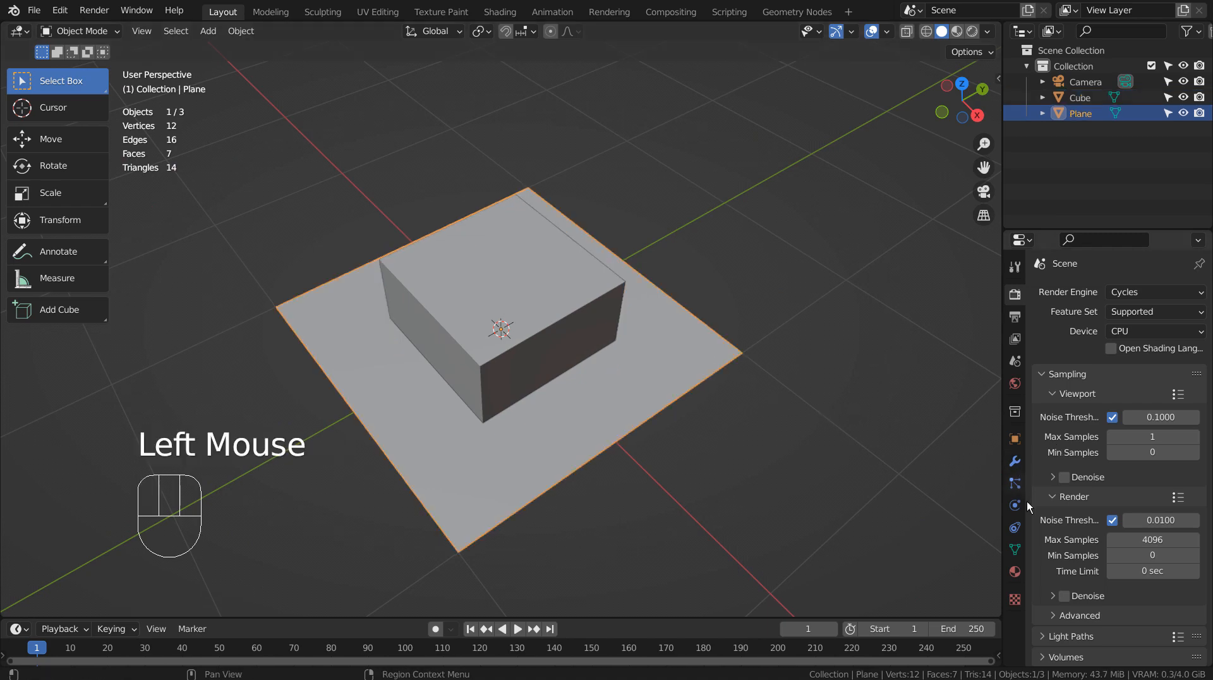
# Step: Add a Boolean difference modifier to the plane using the Cube as cutter
pyautogui.click(1115, 292)
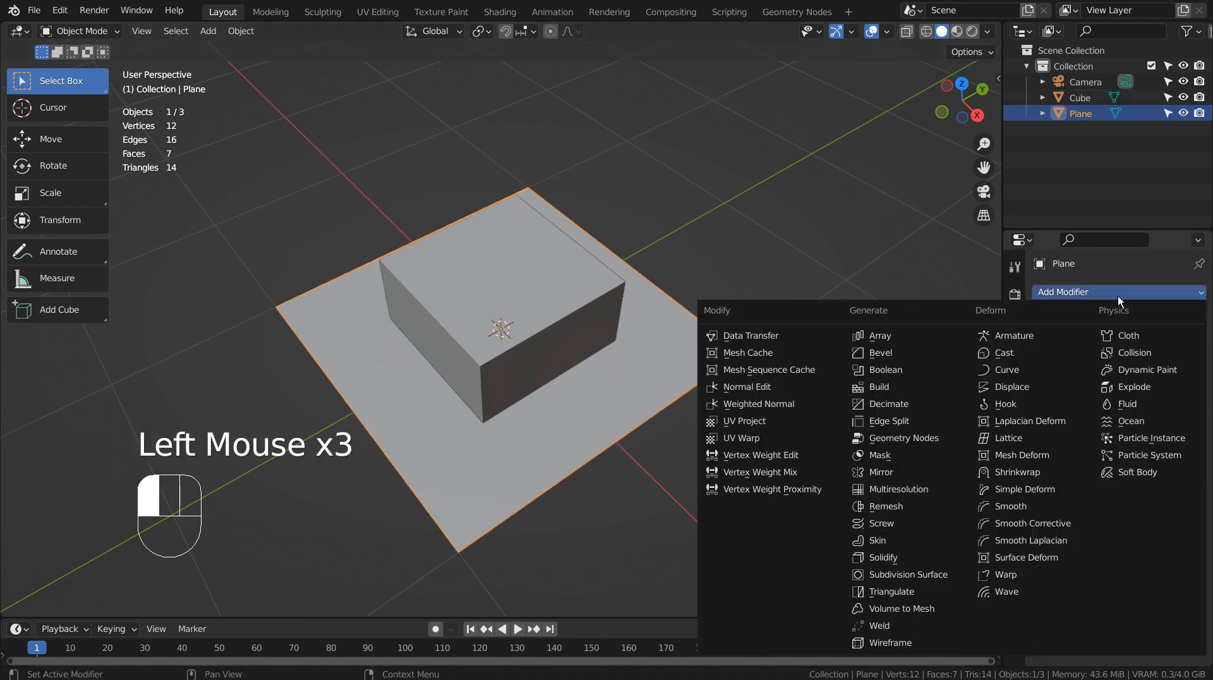
pyautogui.moveTo(884, 369)
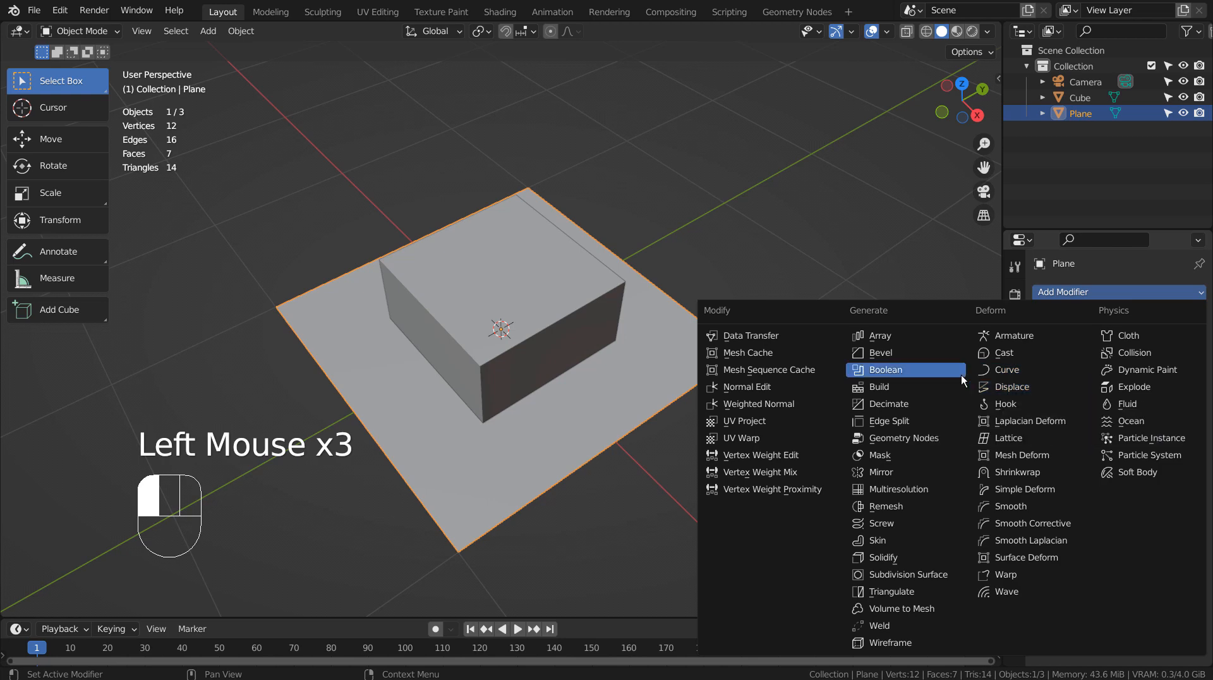
pyautogui.click(884, 369)
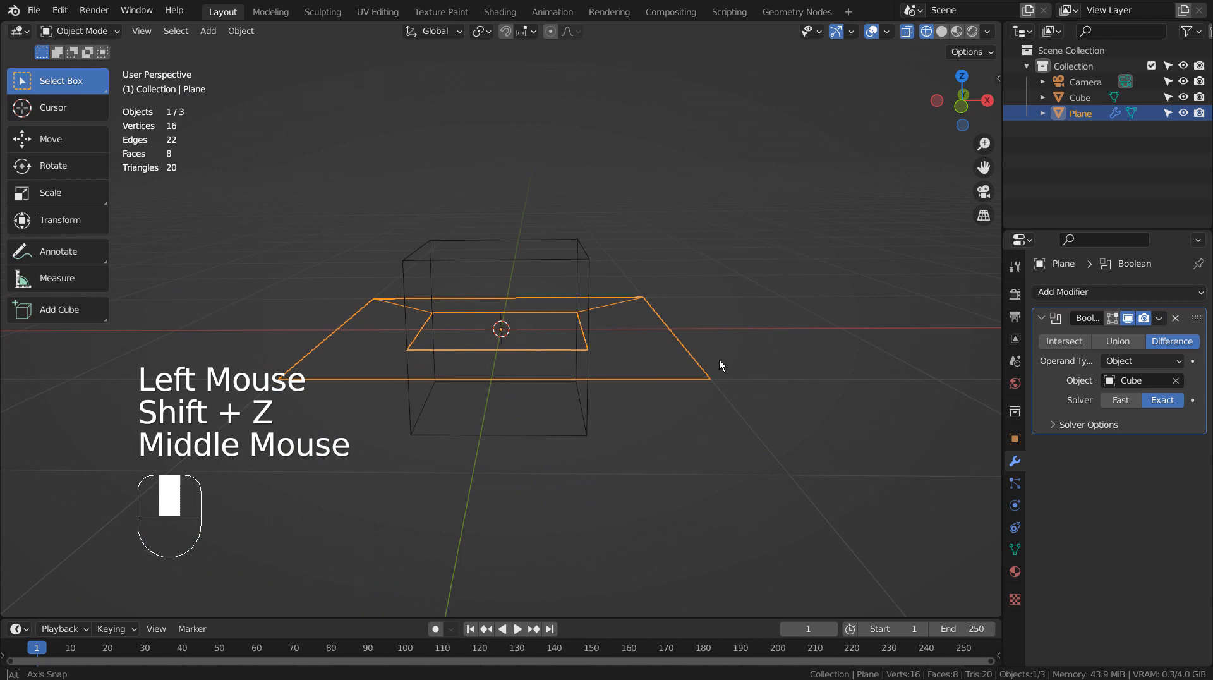
pyautogui.moveTo(719, 364); pyautogui.dragTo(611, 259)
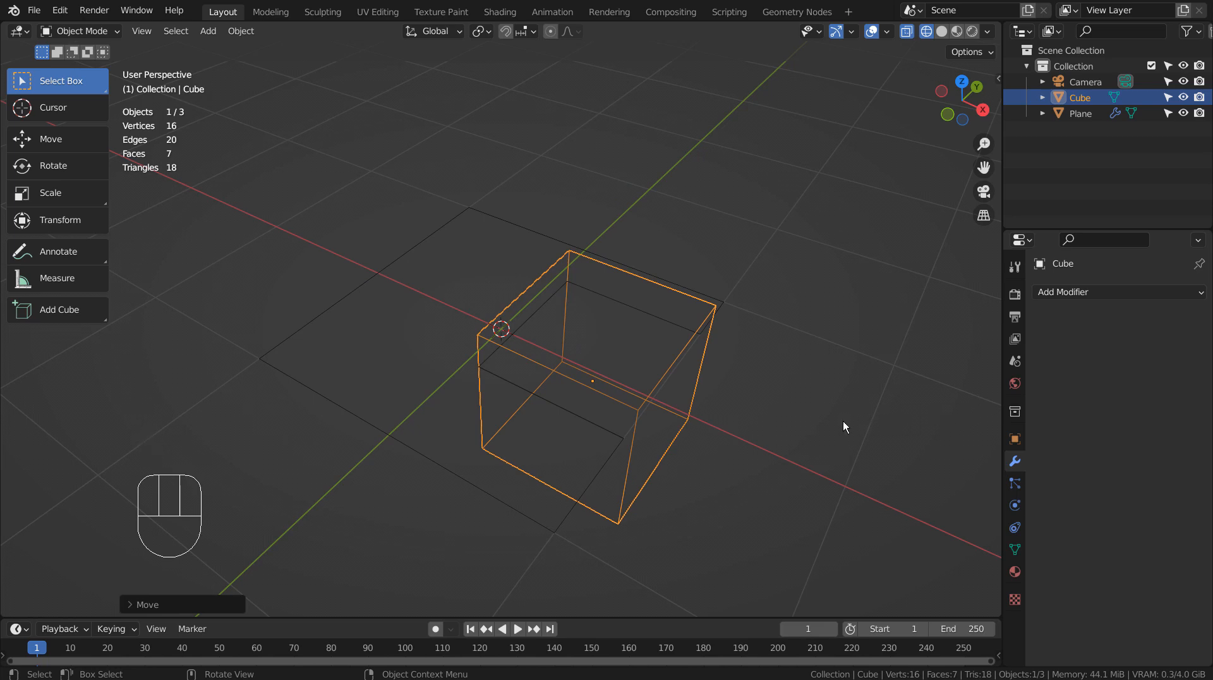
# Step: Undo the cube move and the Boolean modifier, leaving plain plane and cube
pyautogui.press('ctrl+z')
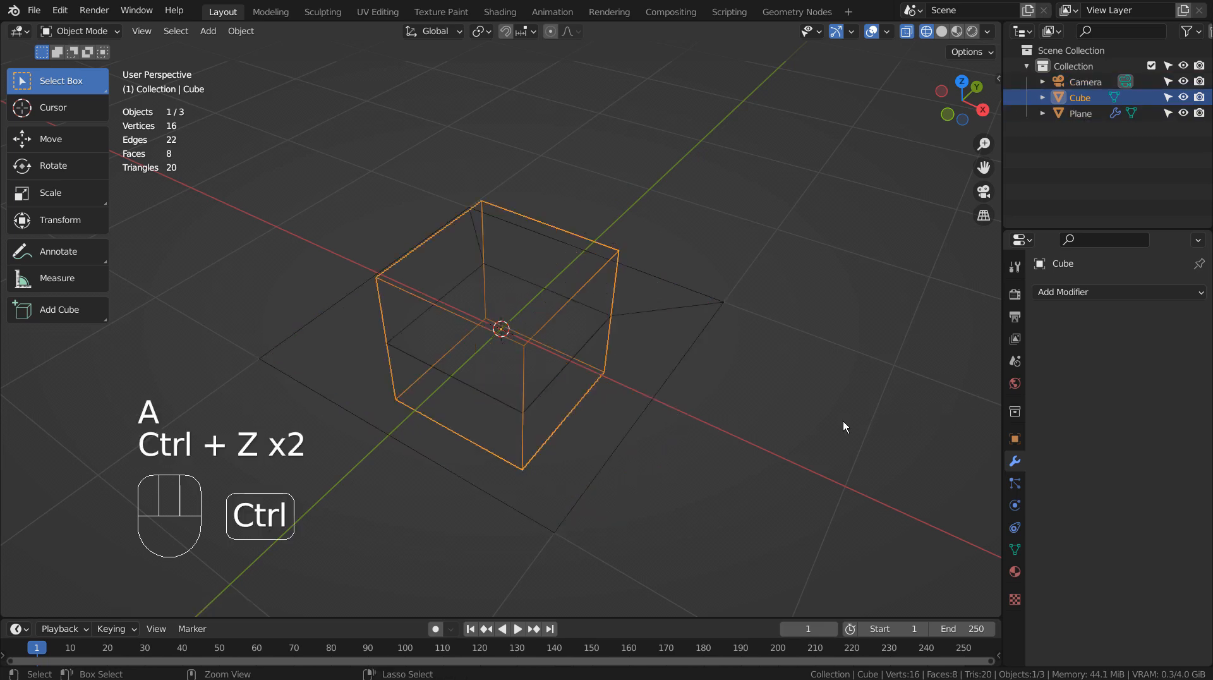
pyautogui.press('ctrl+z')
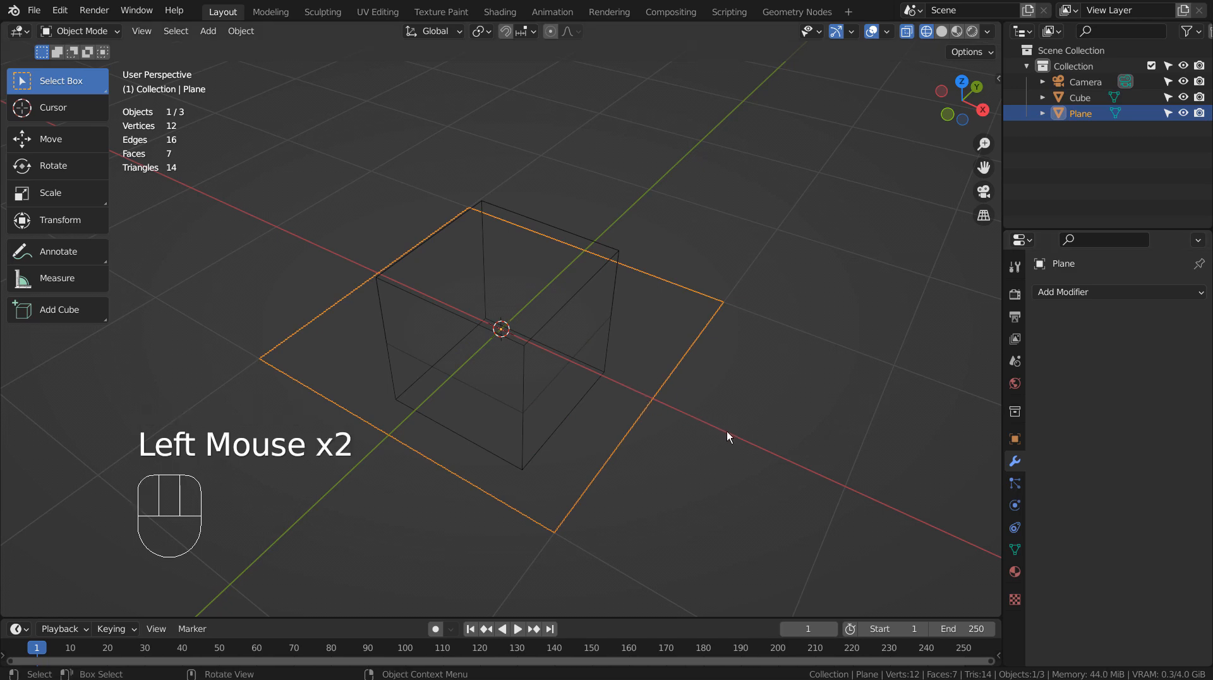
pyautogui.scroll(-3)
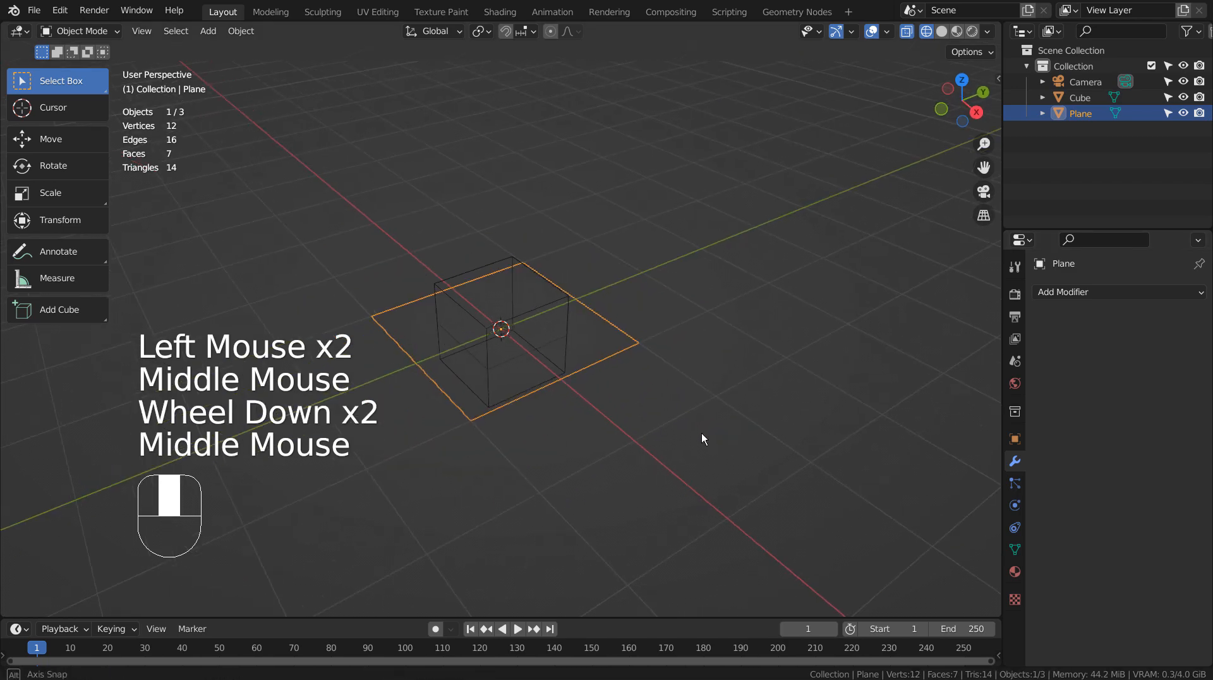
pyautogui.click(796, 12)
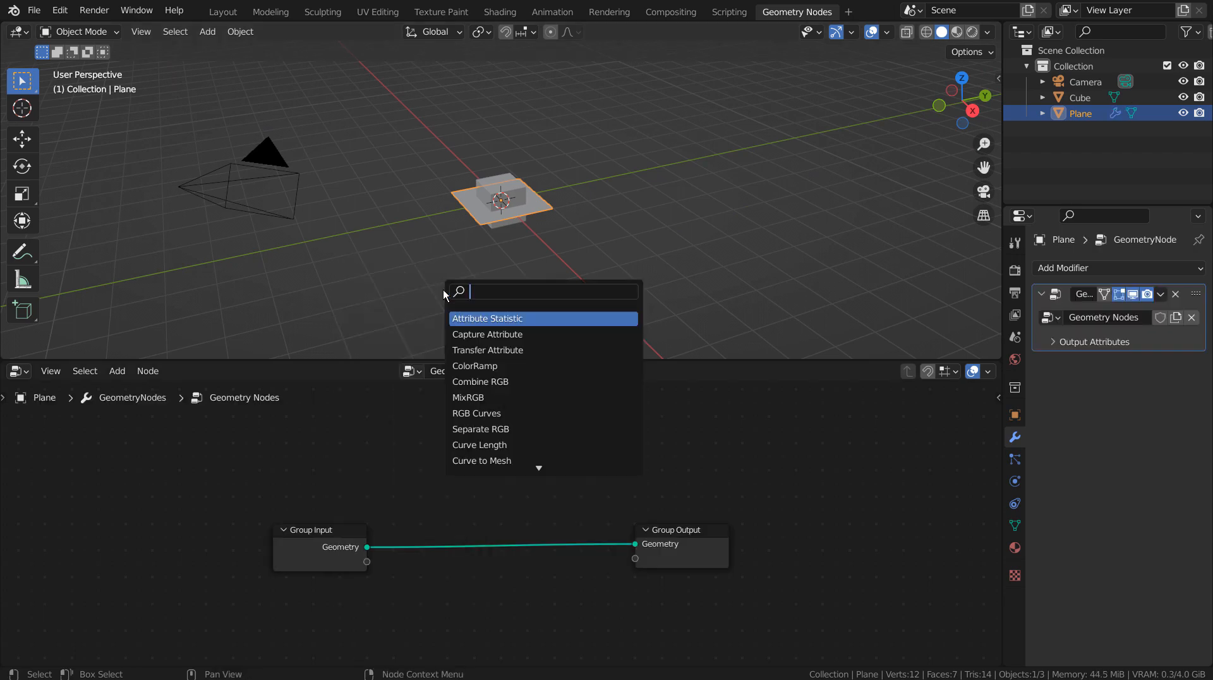
# Step: Insert a Mesh Boolean node on the plane's Geometry Nodes link and hide the cube
pyautogui.write('mesh')
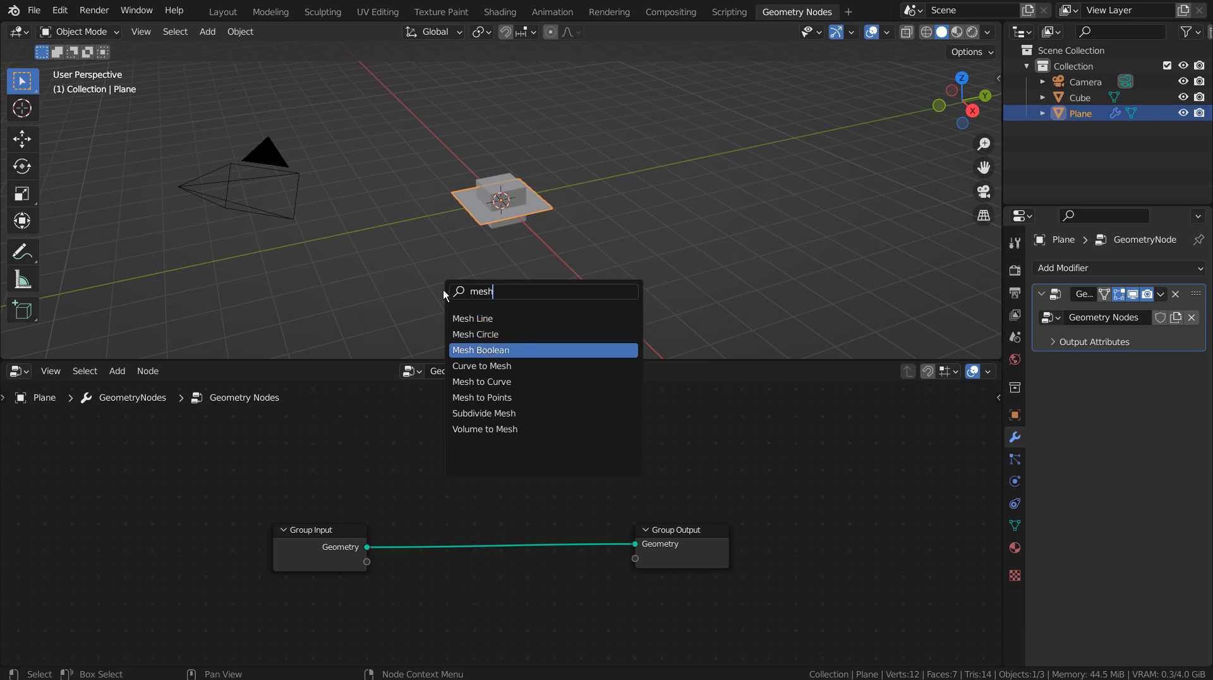
pyautogui.click(481, 350)
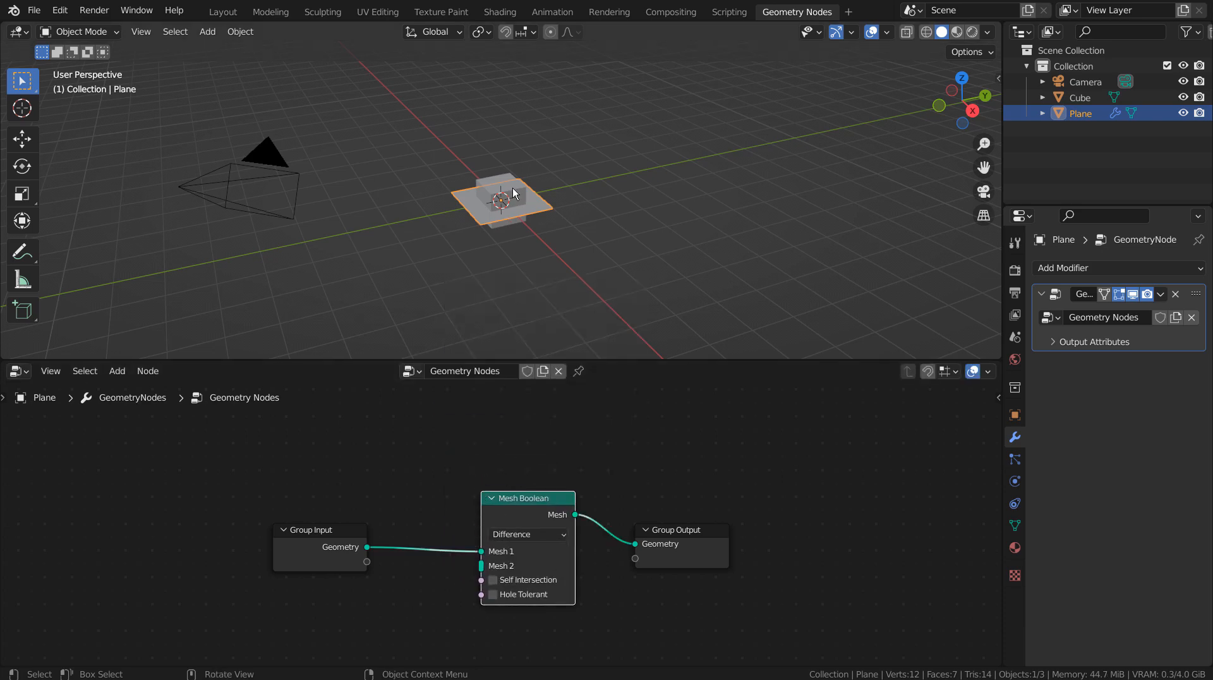
pyautogui.click(1077, 97)
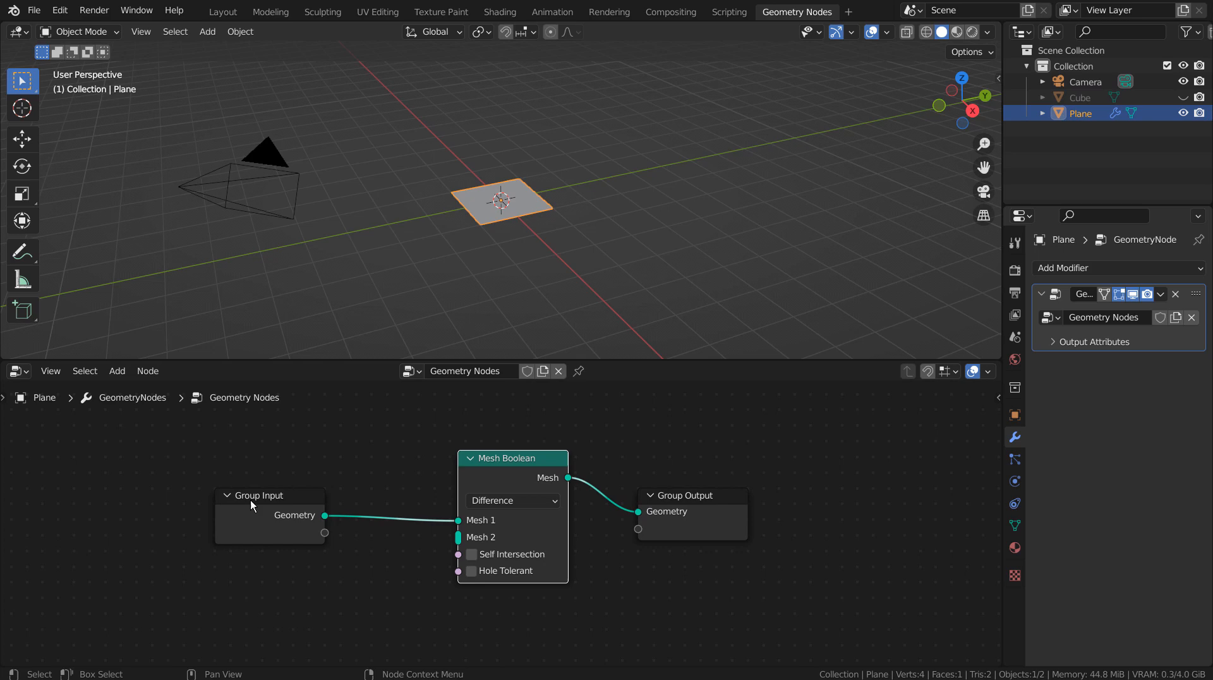
# Step: Feed an Object Info node's geometry through a Transform node into Mesh Boolean's Mesh 2
pyautogui.moveTo(267, 495); pyautogui.dragTo(77, 481)
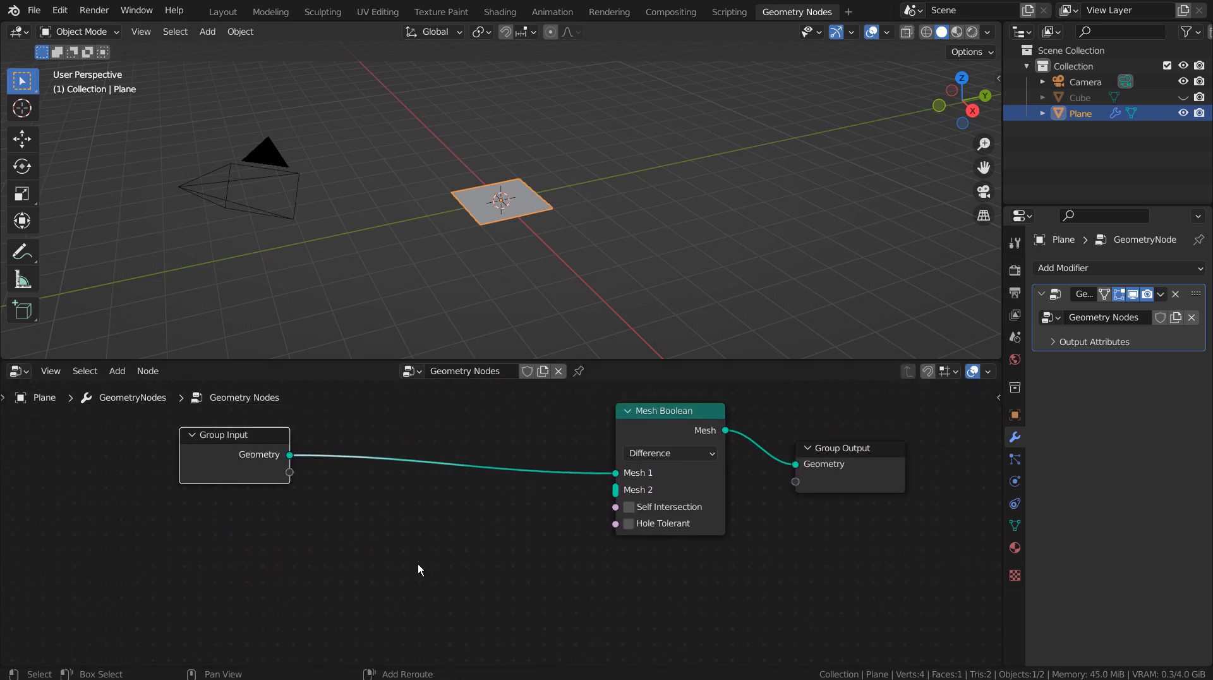
pyautogui.write('tra')
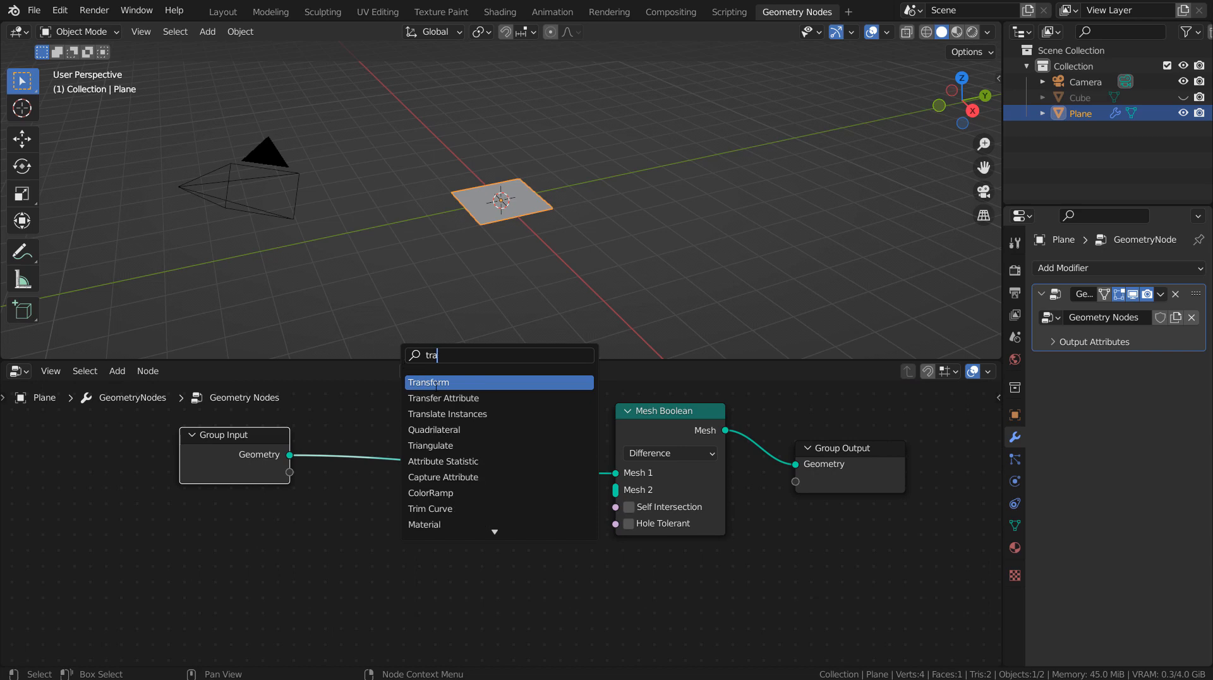
pyautogui.click(429, 382)
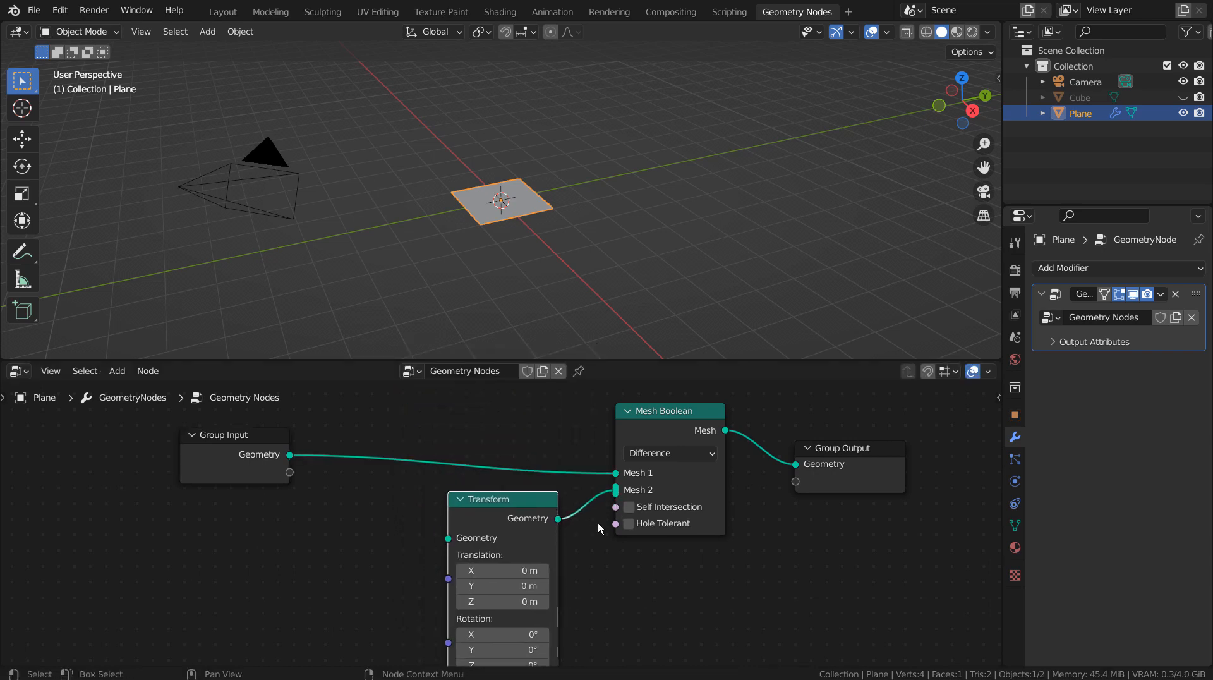
pyautogui.click(117, 370)
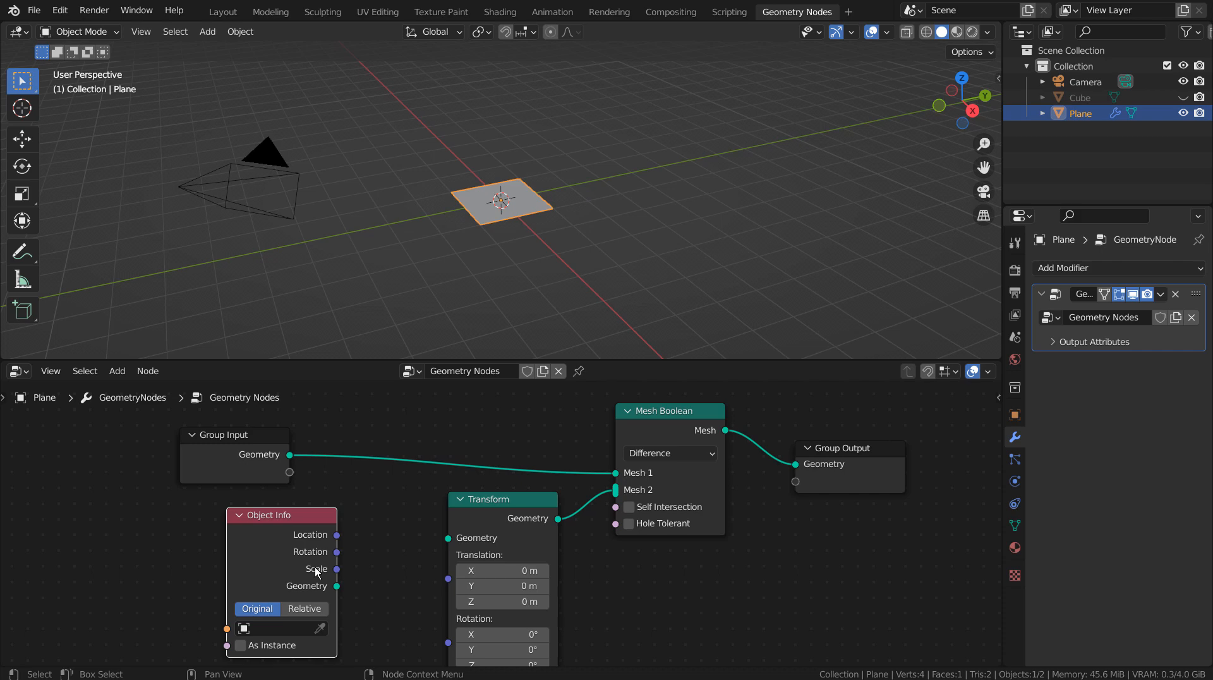
pyautogui.moveTo(336, 585); pyautogui.dragTo(468, 537)
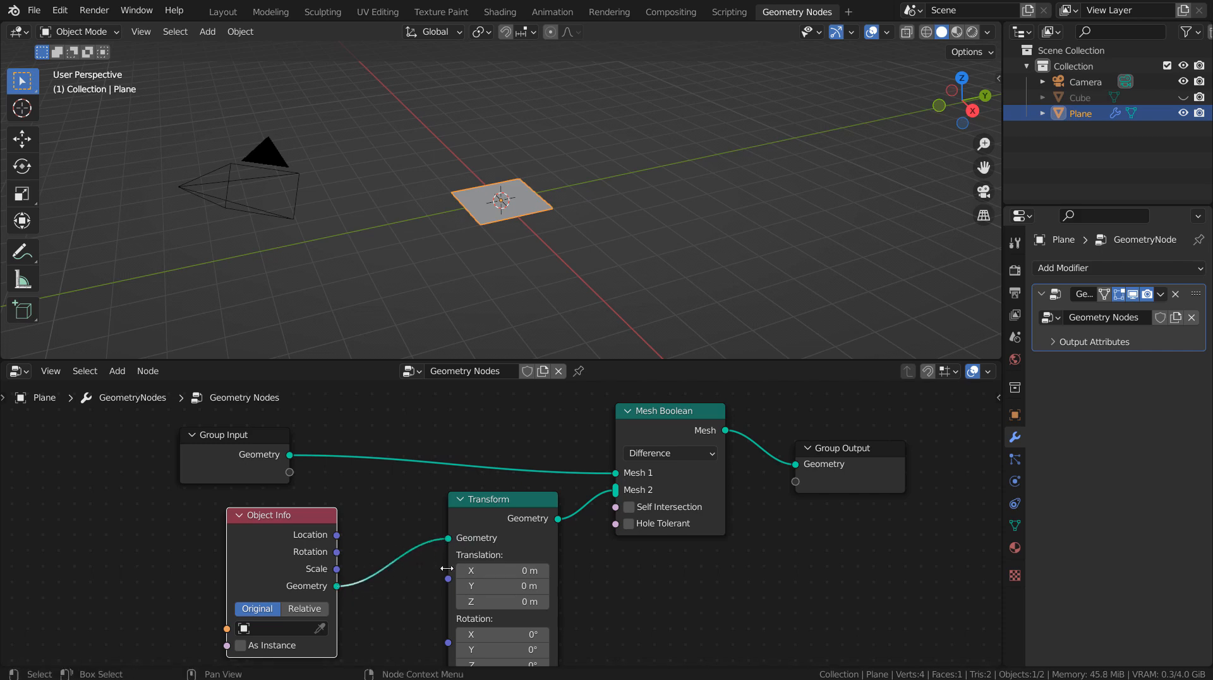
# Step: Set the Object Info node's source object to Cube
pyautogui.click(278, 626)
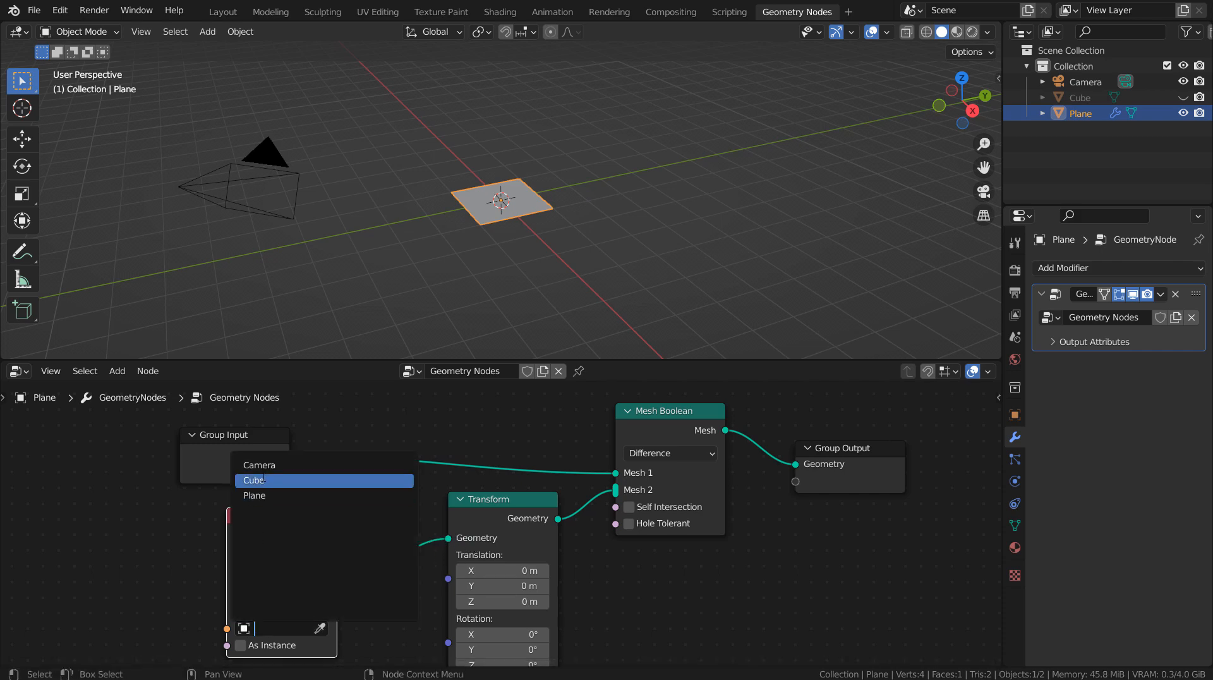
pyautogui.click(254, 479)
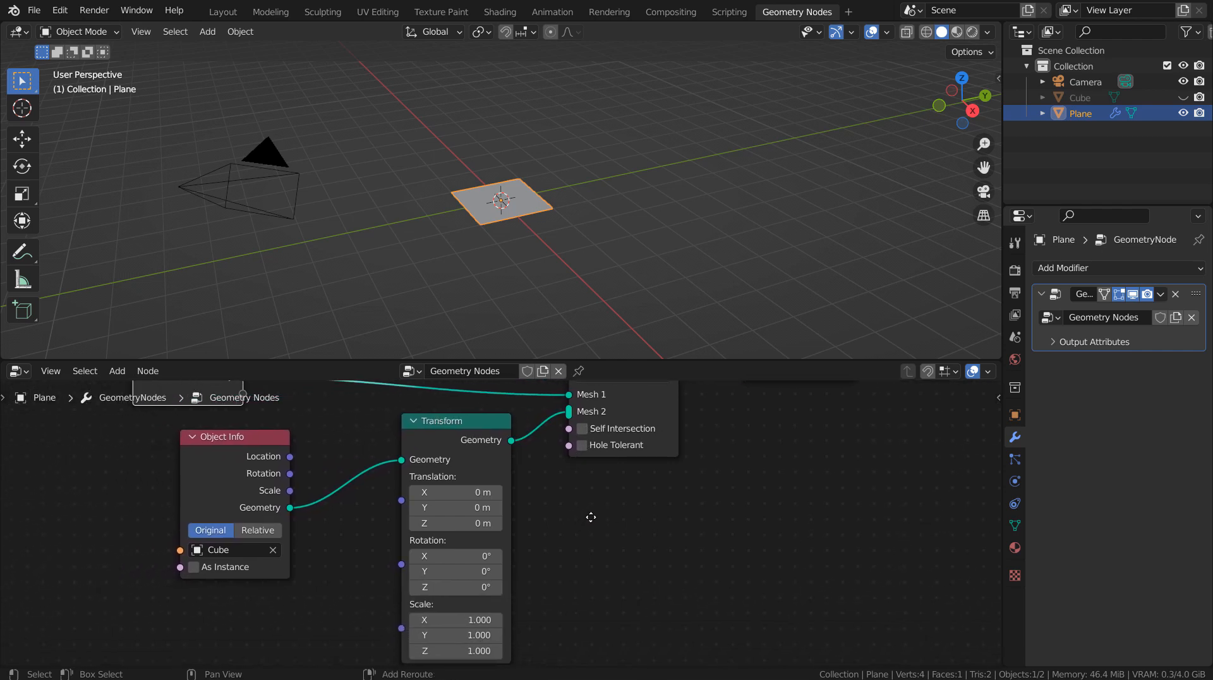
pyautogui.moveTo(587, 506)
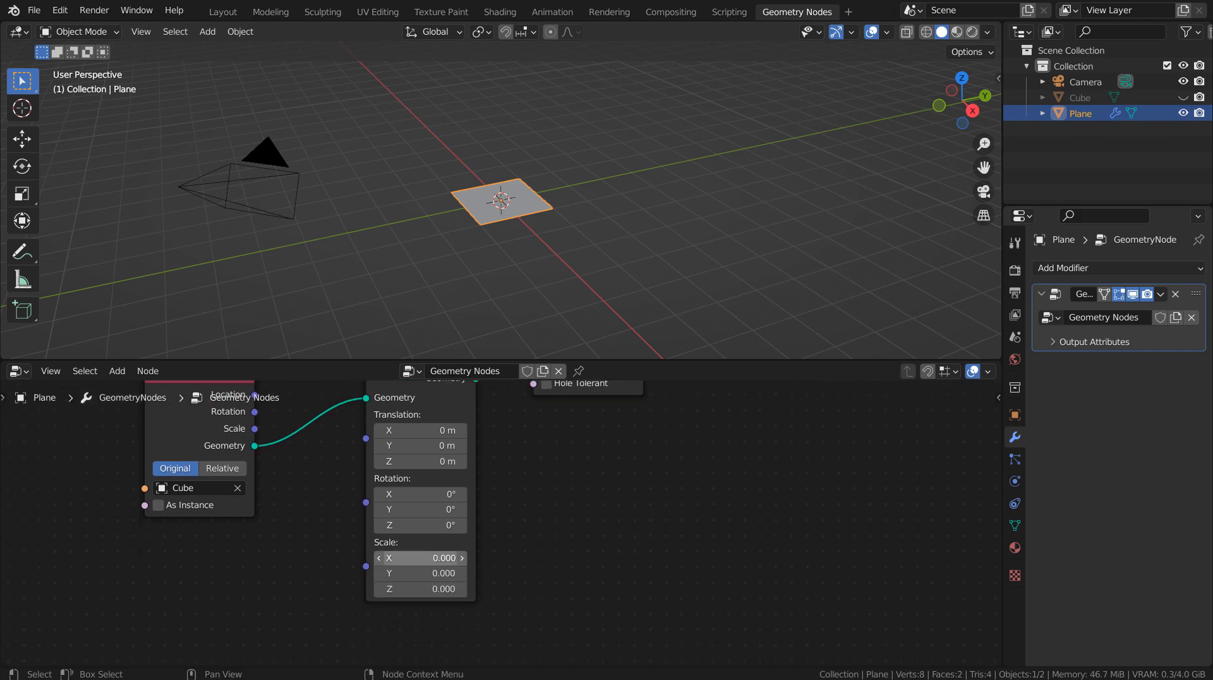
# Step: Enter .5 in the Transform node's Scale field
pyautogui.write('.5')
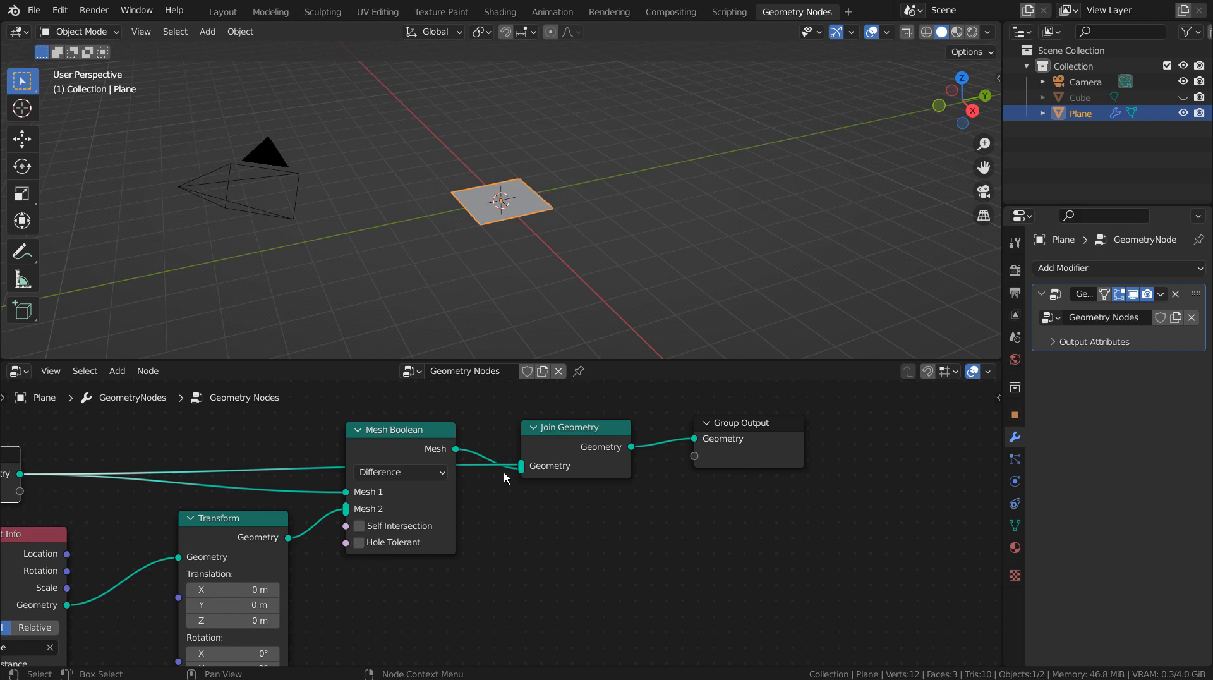
pyautogui.moveTo(522, 465)
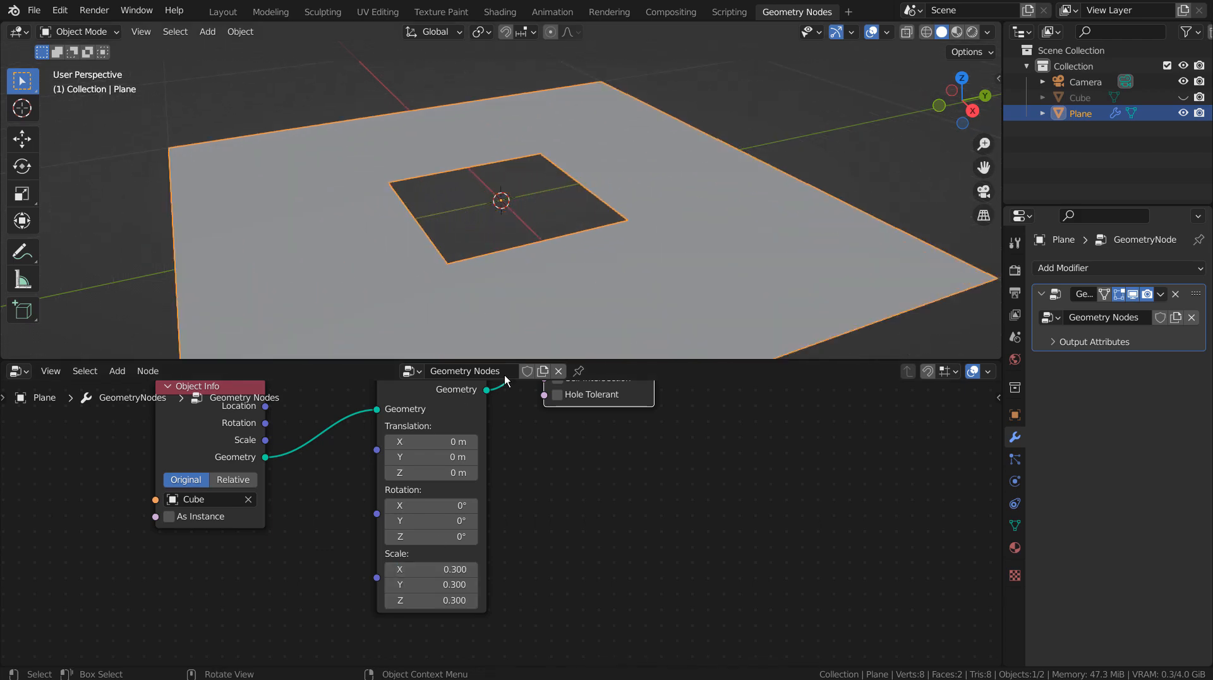
# Step: Drag the Transform Scale Z down to 0.3 so the plane shows a rectangular hole
pyautogui.moveTo(430, 569); pyautogui.dragTo(472, 568)
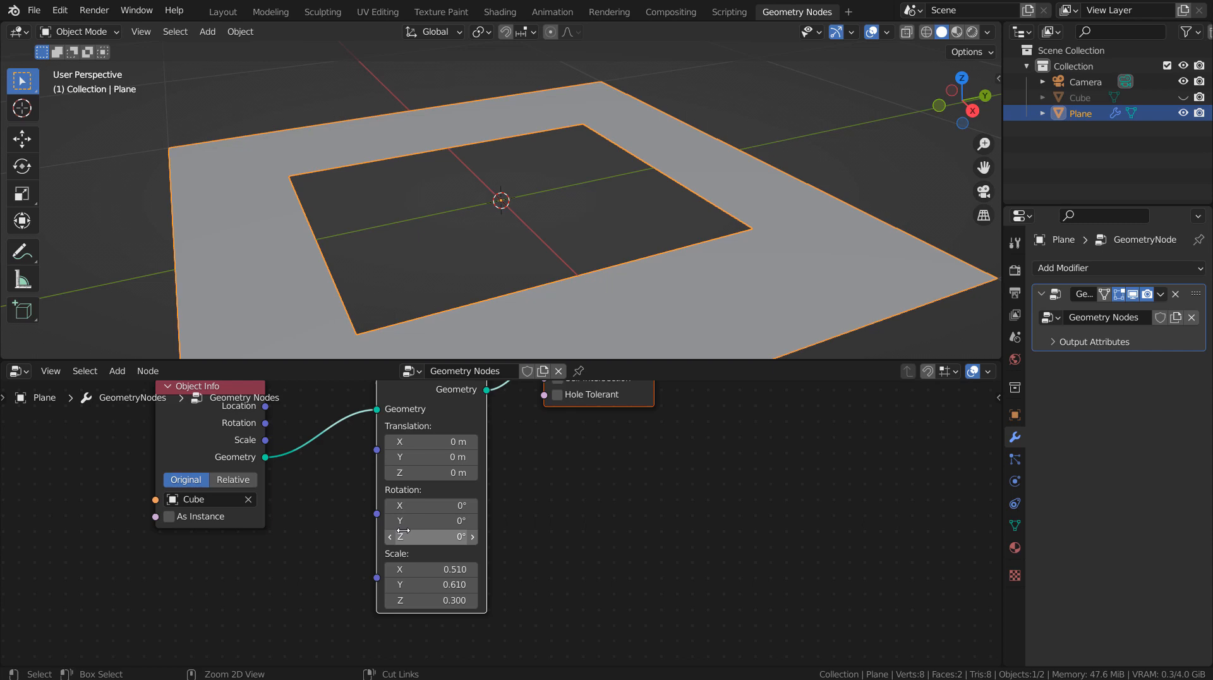
# Step: Set the Transform node's Z rotation to 40.8° so the cutout sits angled
pyautogui.moveTo(430, 536); pyautogui.dragTo(495, 536)
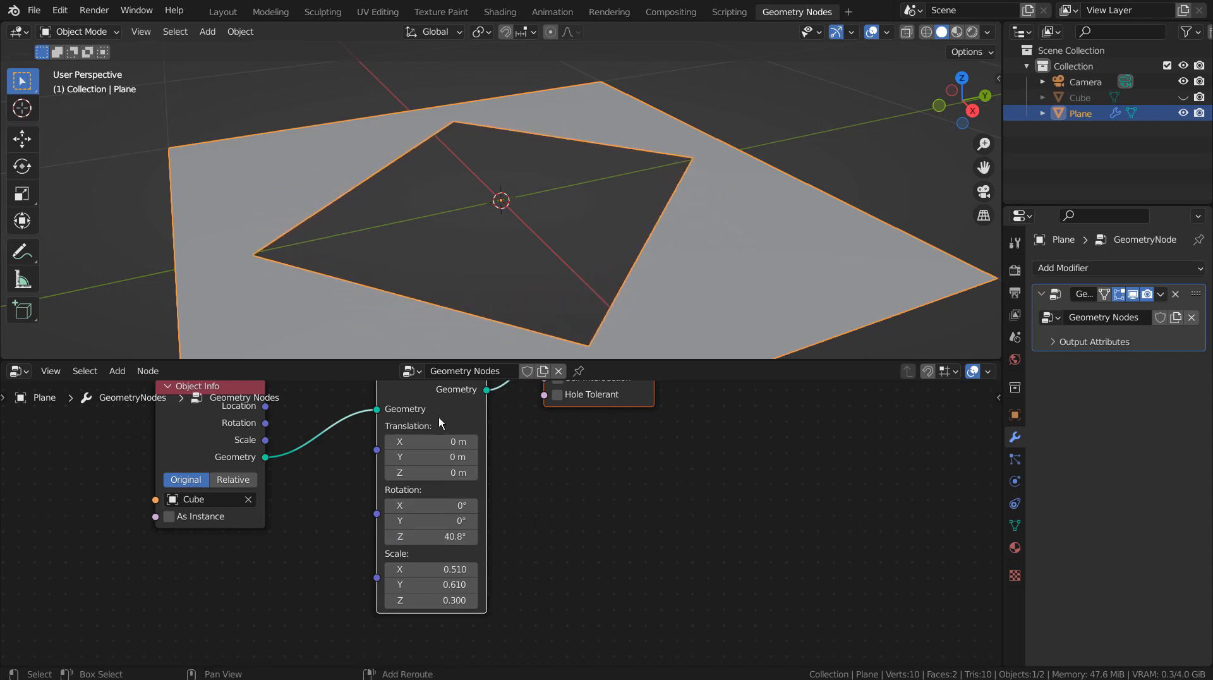
pyautogui.moveTo(429, 441); pyautogui.dragTo(446, 441)
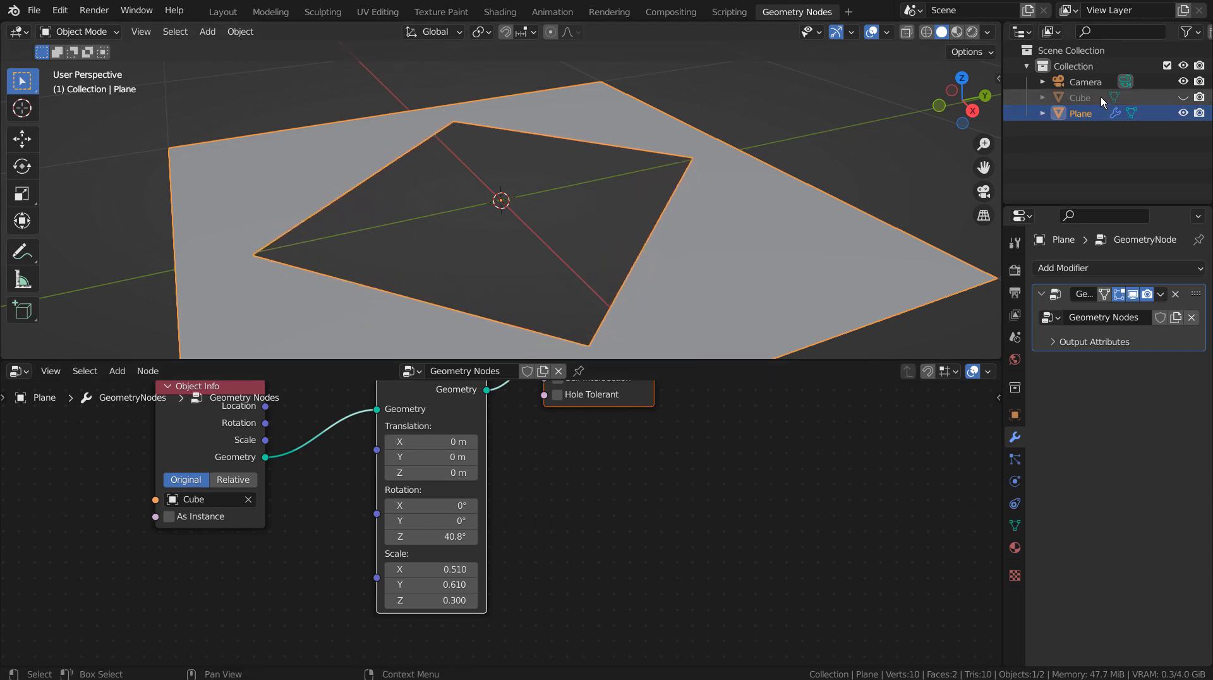
# Step: Loop-cut the cube and scale the new edge loop so the cutout becomes a hexagon
pyautogui.click(1079, 97)
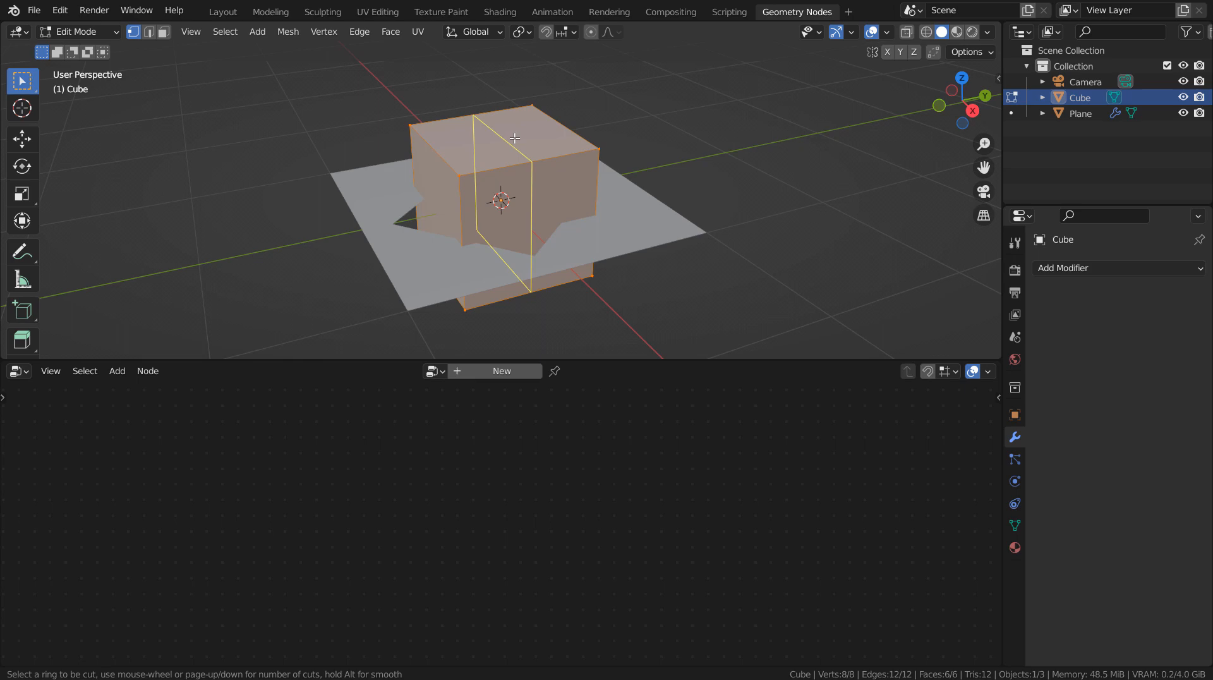
pyautogui.click(503, 139)
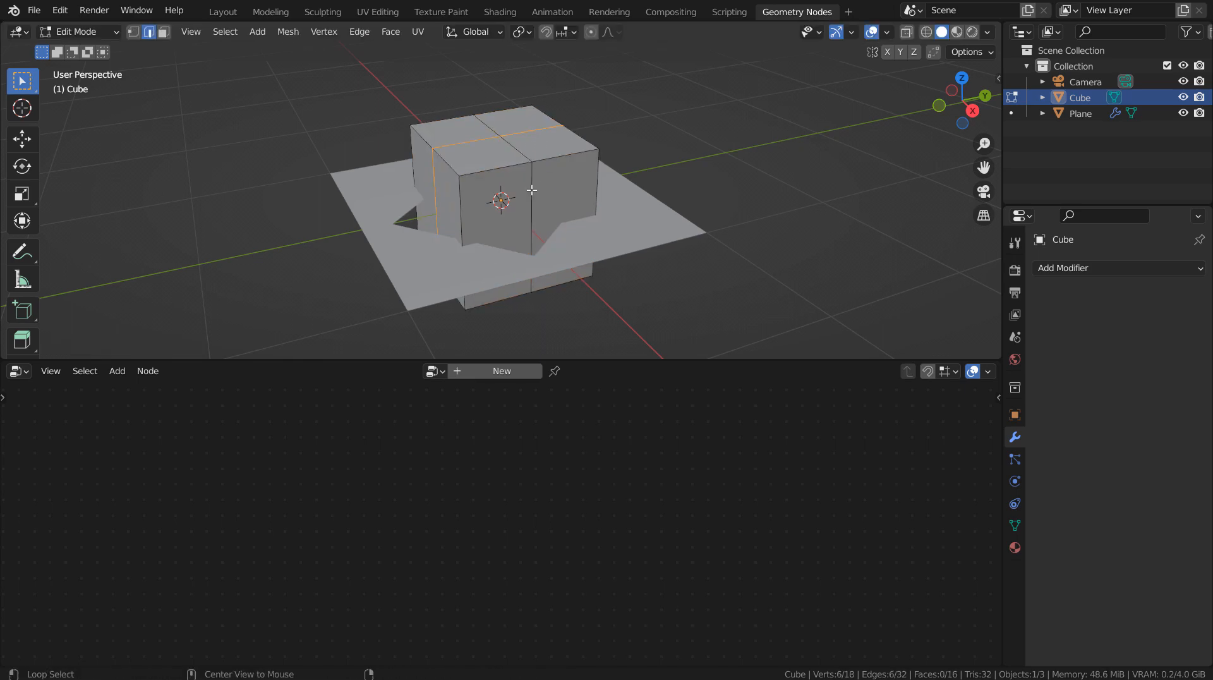
pyautogui.press('s')
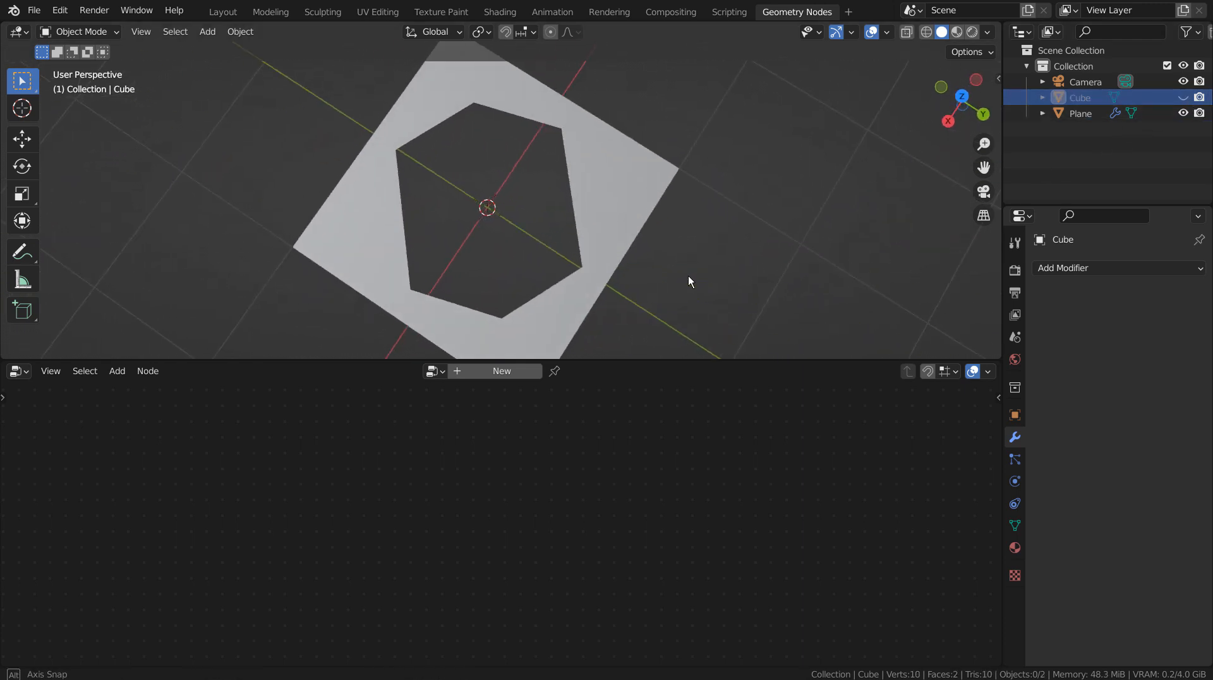
# Step: Select the Plane so its Geometry Nodes tree can receive a second Cube cutter branch
pyautogui.click(1080, 112)
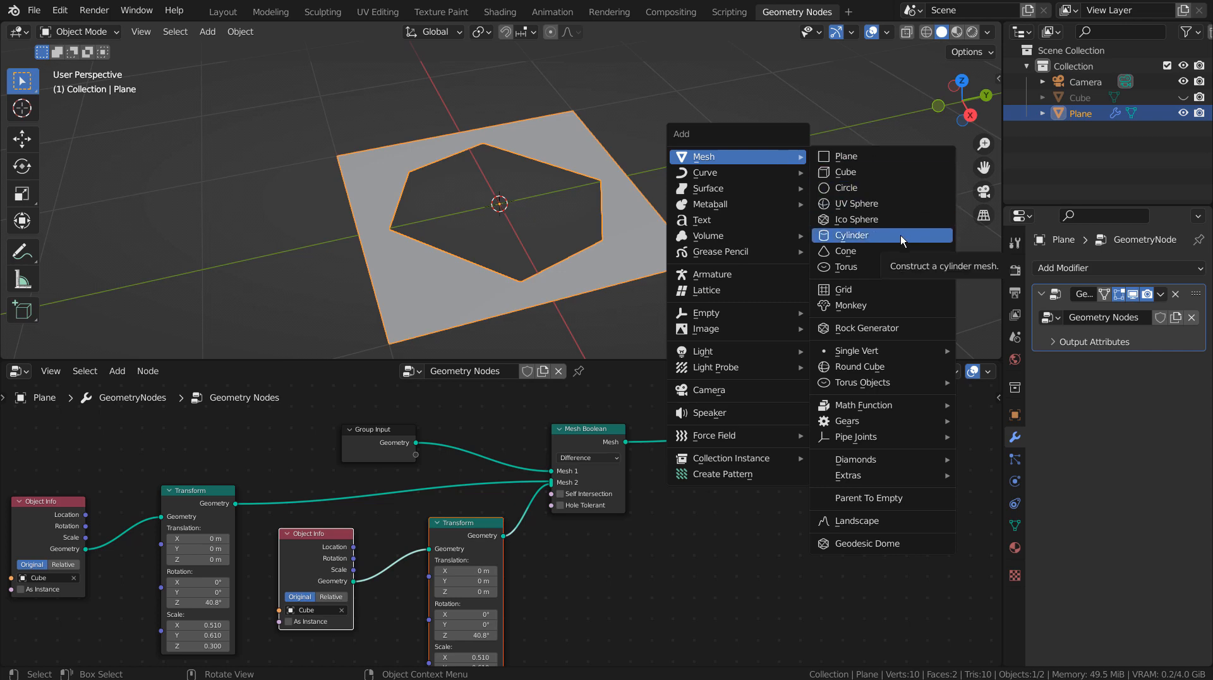
# Step: Add a Cylinder mesh and set the first cutter Transform scale to 0.2 on X, Y, Z
pyautogui.click(852, 235)
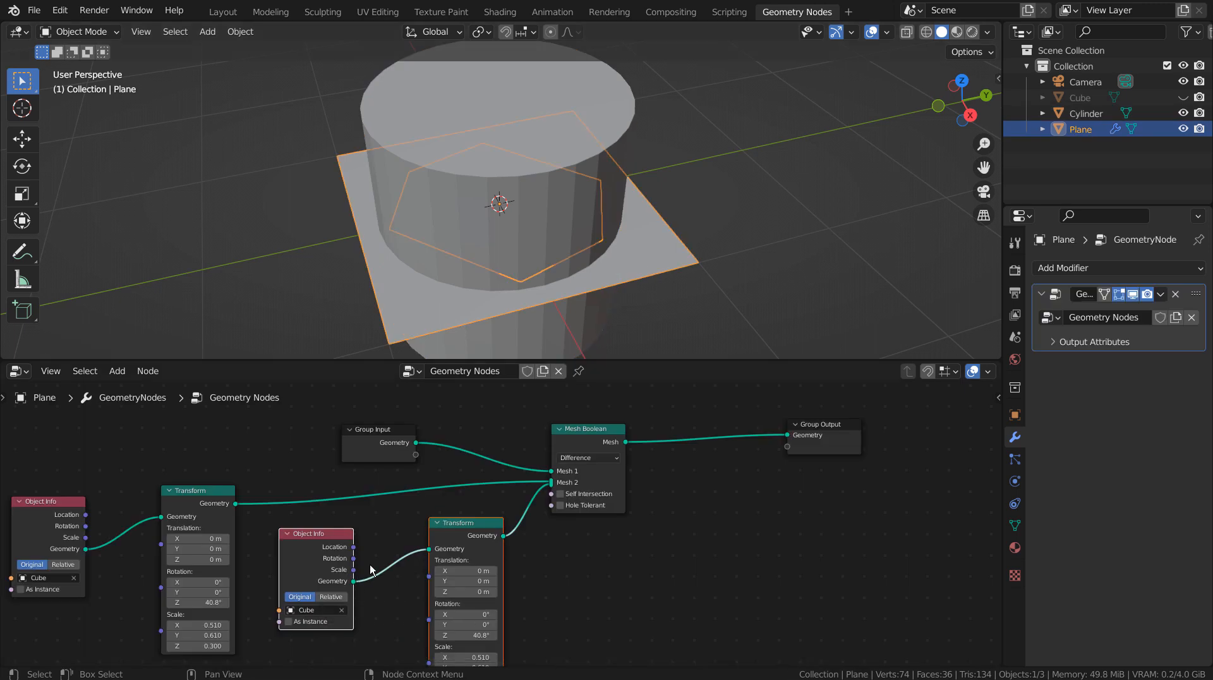
pyautogui.doubleClick(197, 624)
pyautogui.write('0.200')
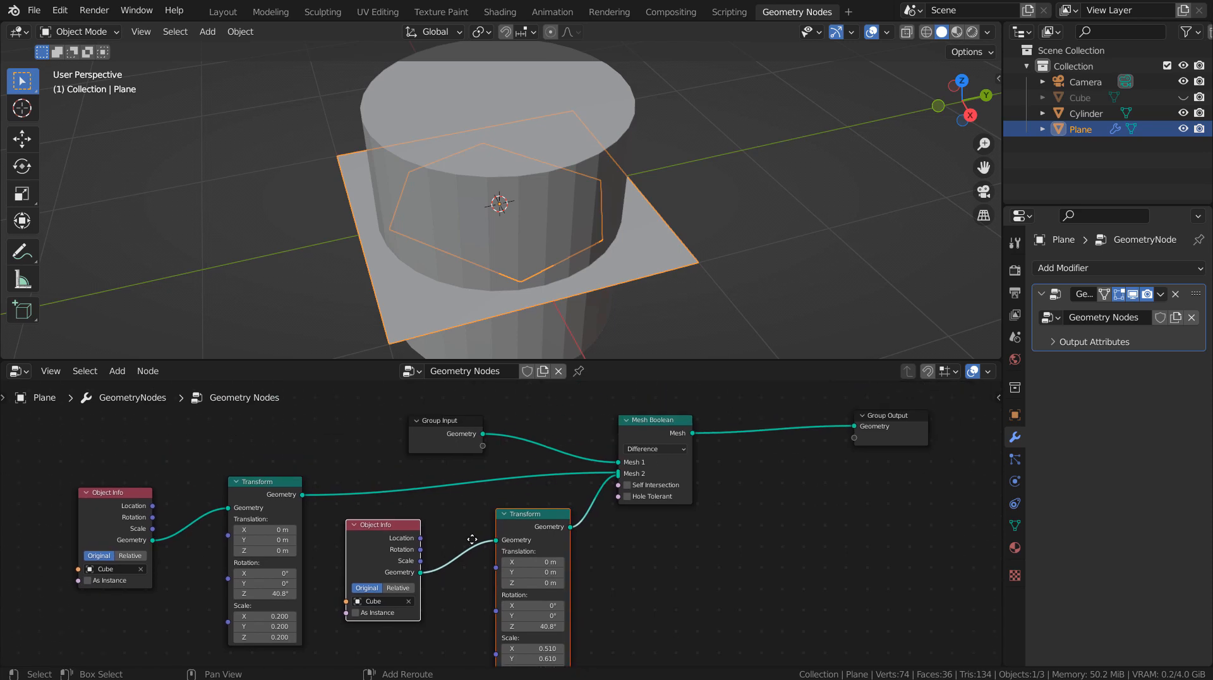
# Step: Use the Cylinder as second cutter at 0.3 scale and set the first cutter to 0.7, 0.4, 0.4
pyautogui.click(379, 602)
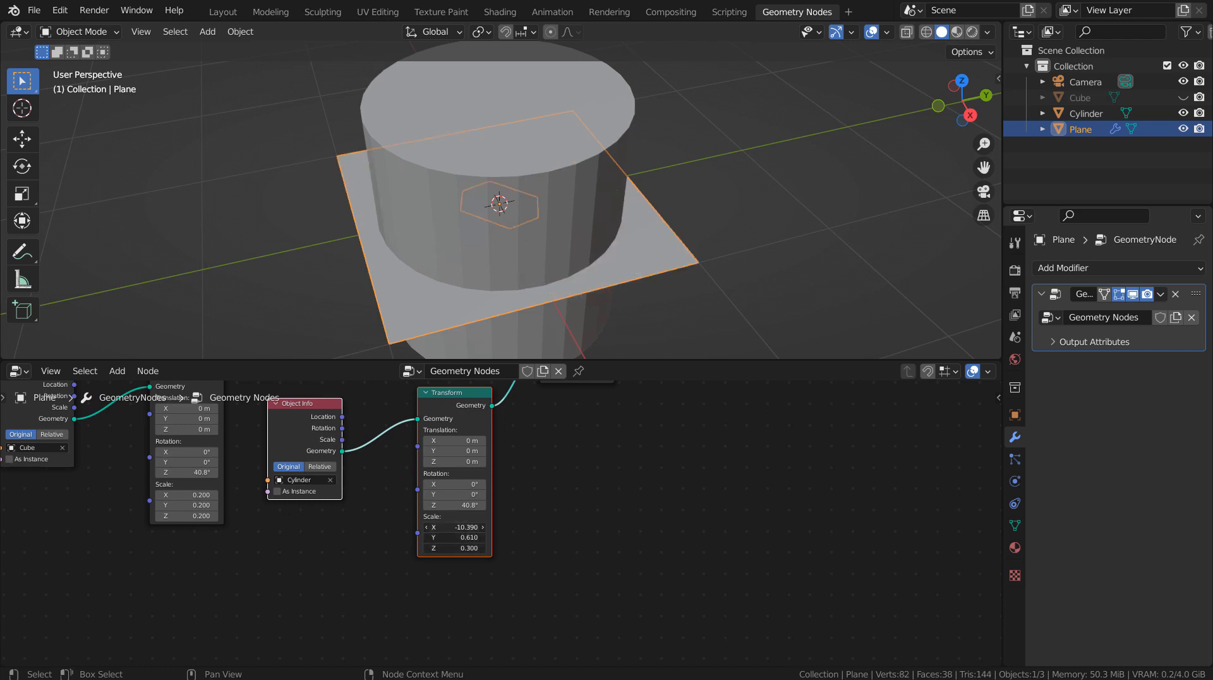
pyautogui.click(455, 527)
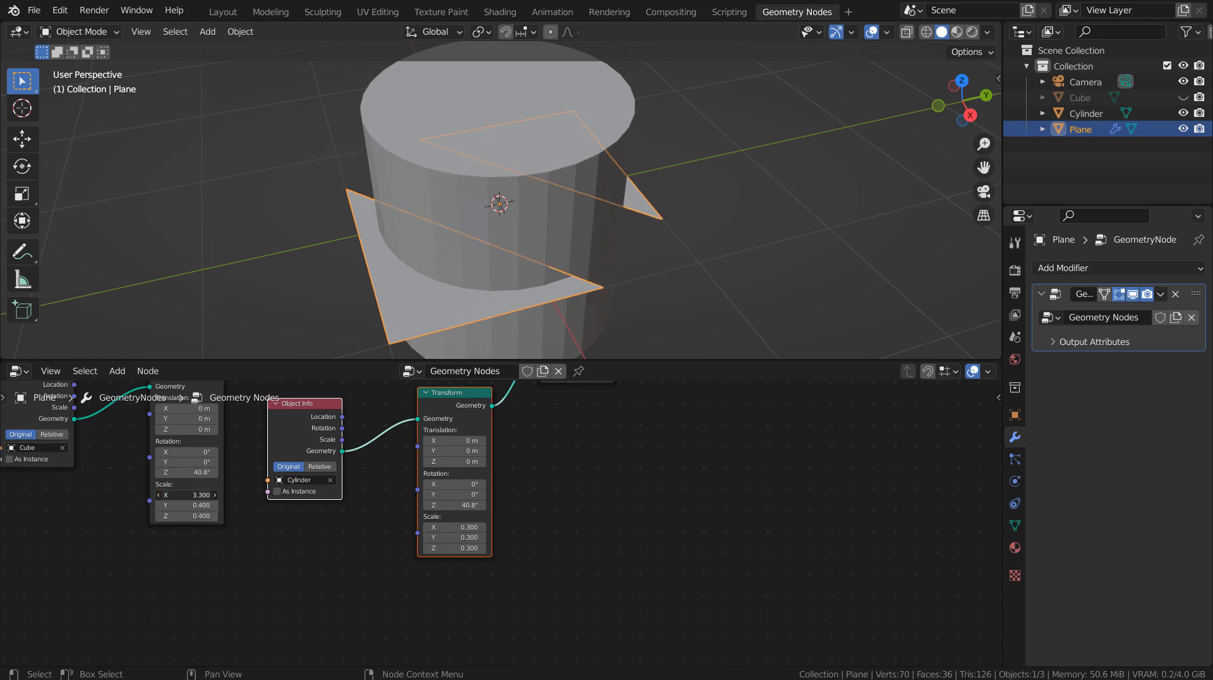
pyautogui.click(186, 494)
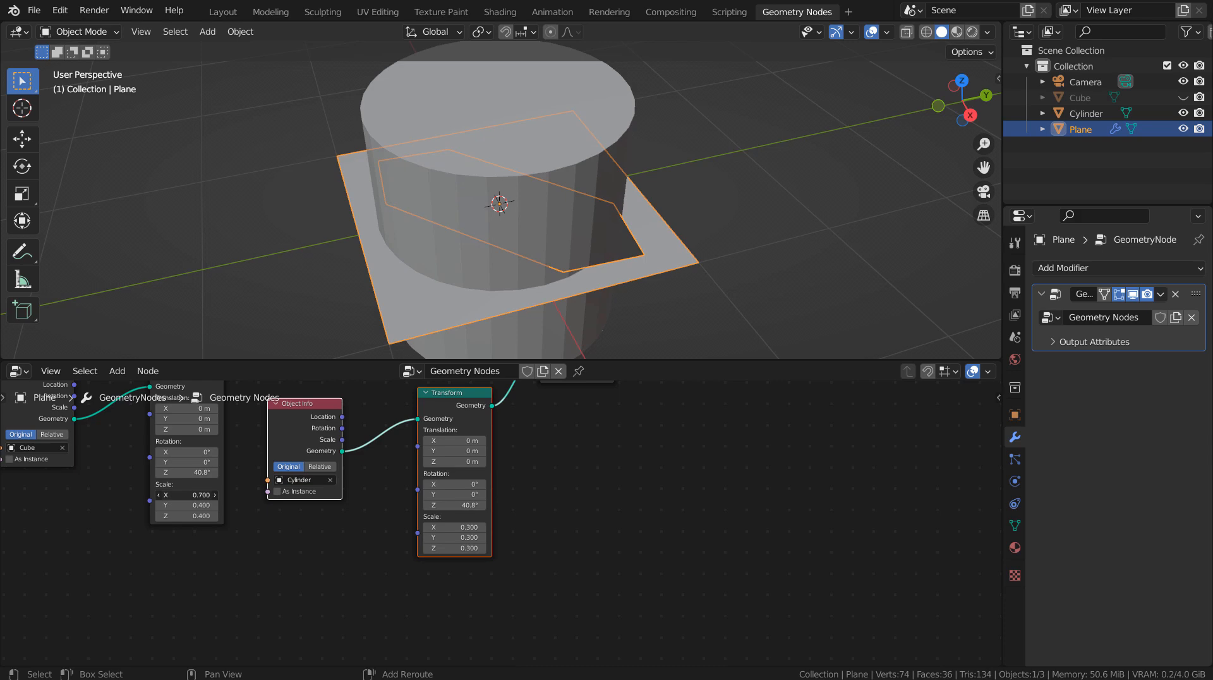
# Step: Narrow the first cutter's Y scale to 0.16, shaping the round hole with pointed spikes
pyautogui.moveTo(185, 505); pyautogui.dragTo(193, 506)
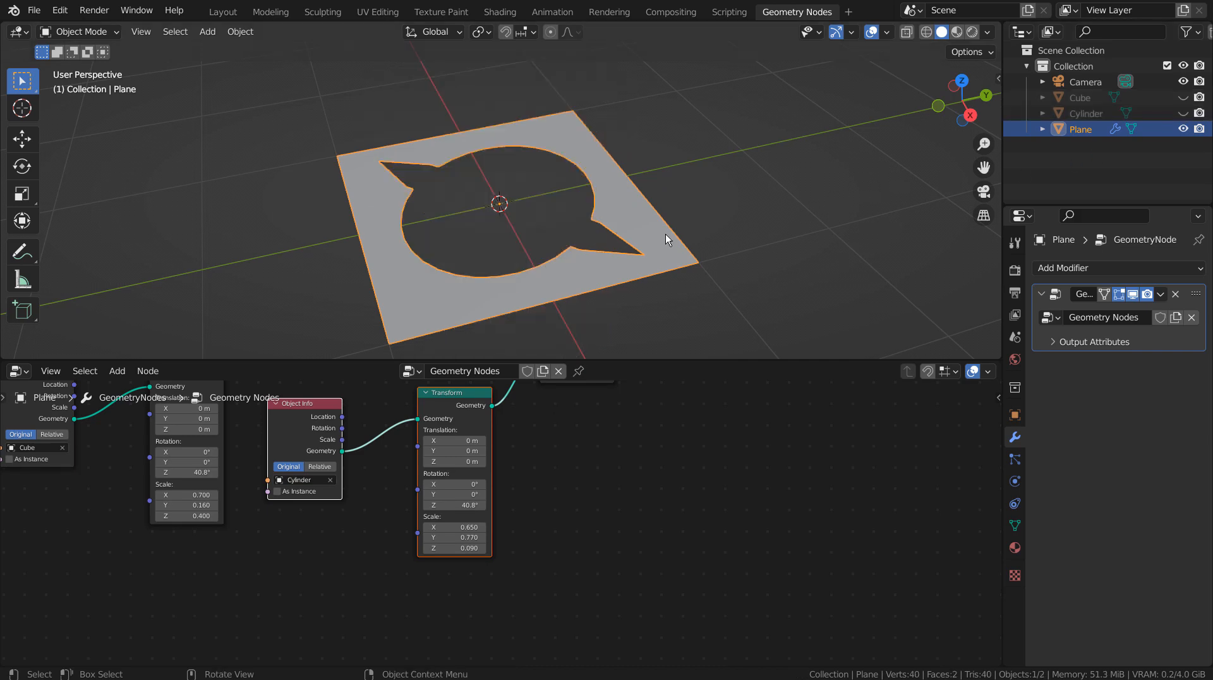
pyautogui.moveTo(453, 414)
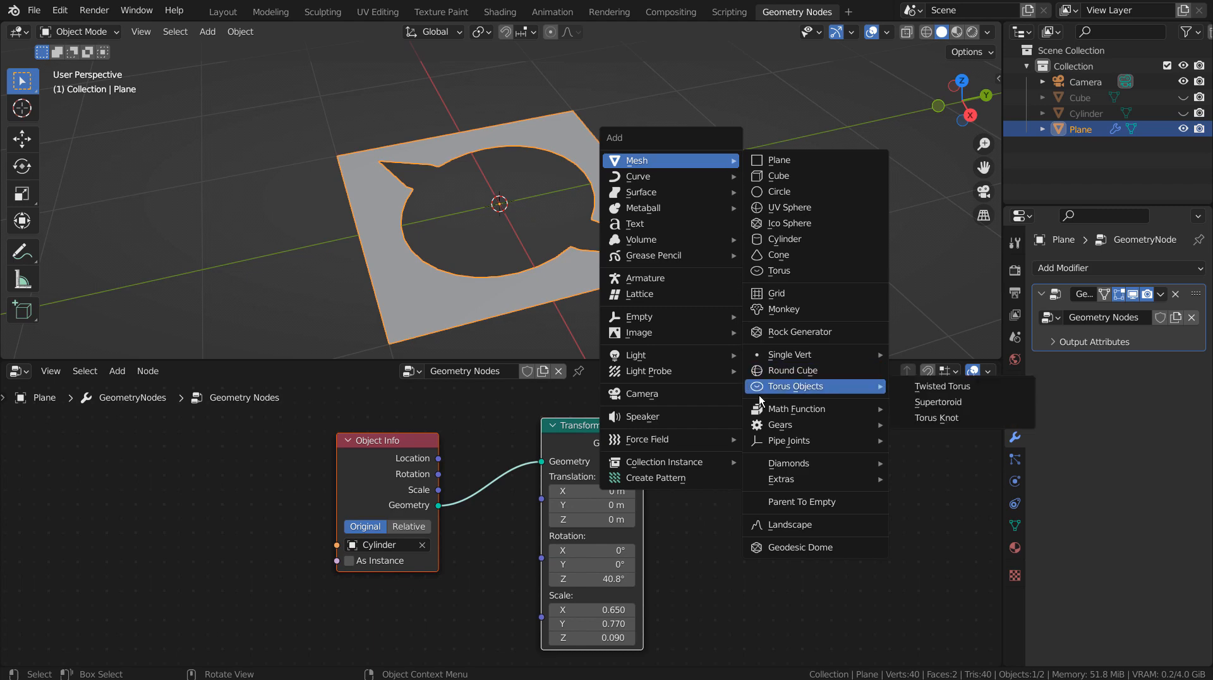
pyautogui.moveTo(788, 354)
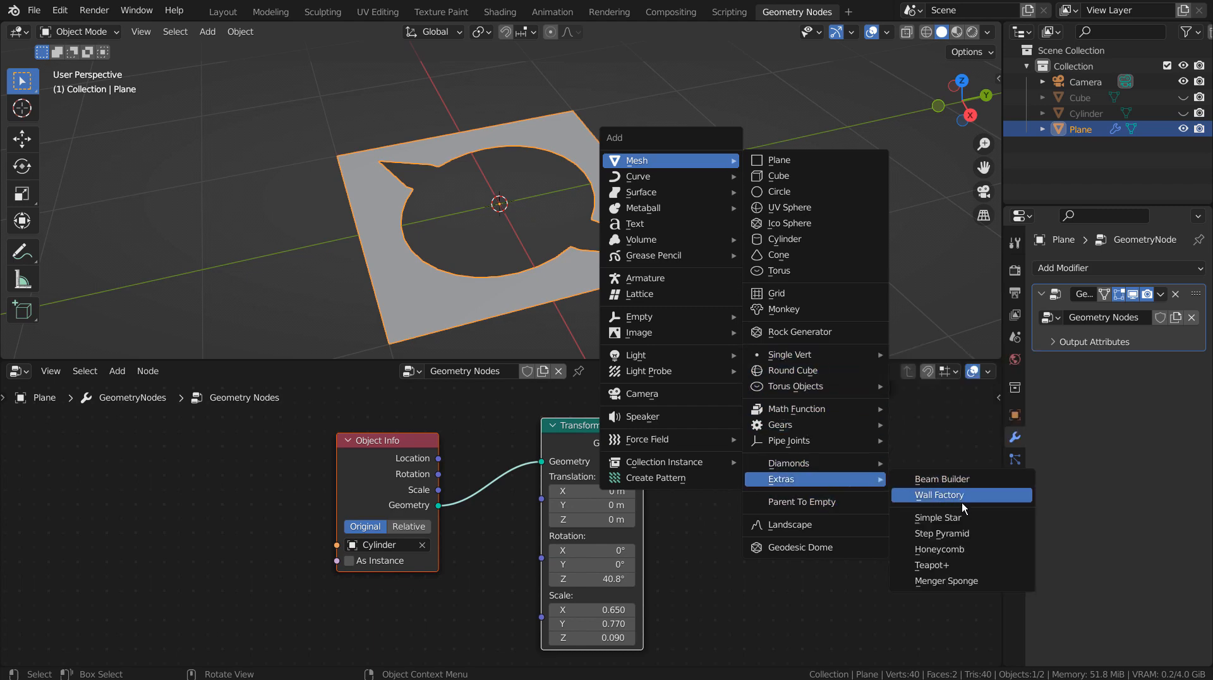
# Step: Add a Simple Star mesh from Add > Mesh > Extras onto the plane
pyautogui.click(936, 517)
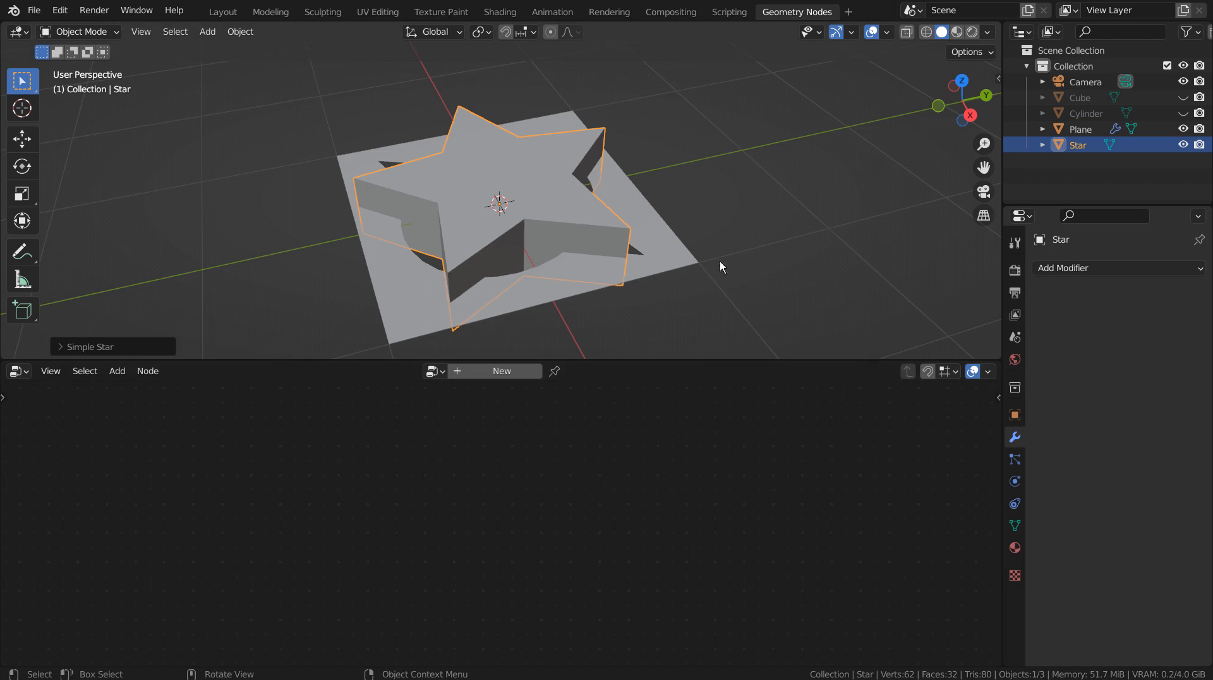
pyautogui.moveTo(652, 232)
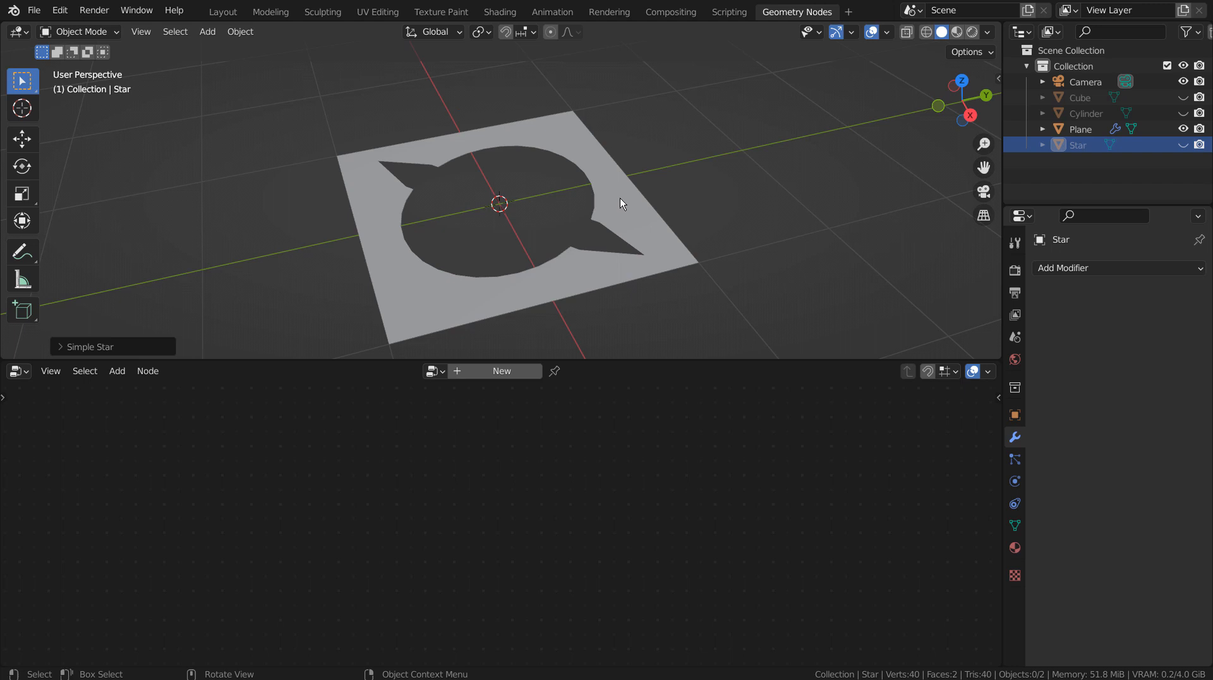
# Step: Make the Star the second cutter with 68.8° Z rotation and 0.96, 0.91, 0.02 scale
pyautogui.click(1080, 129)
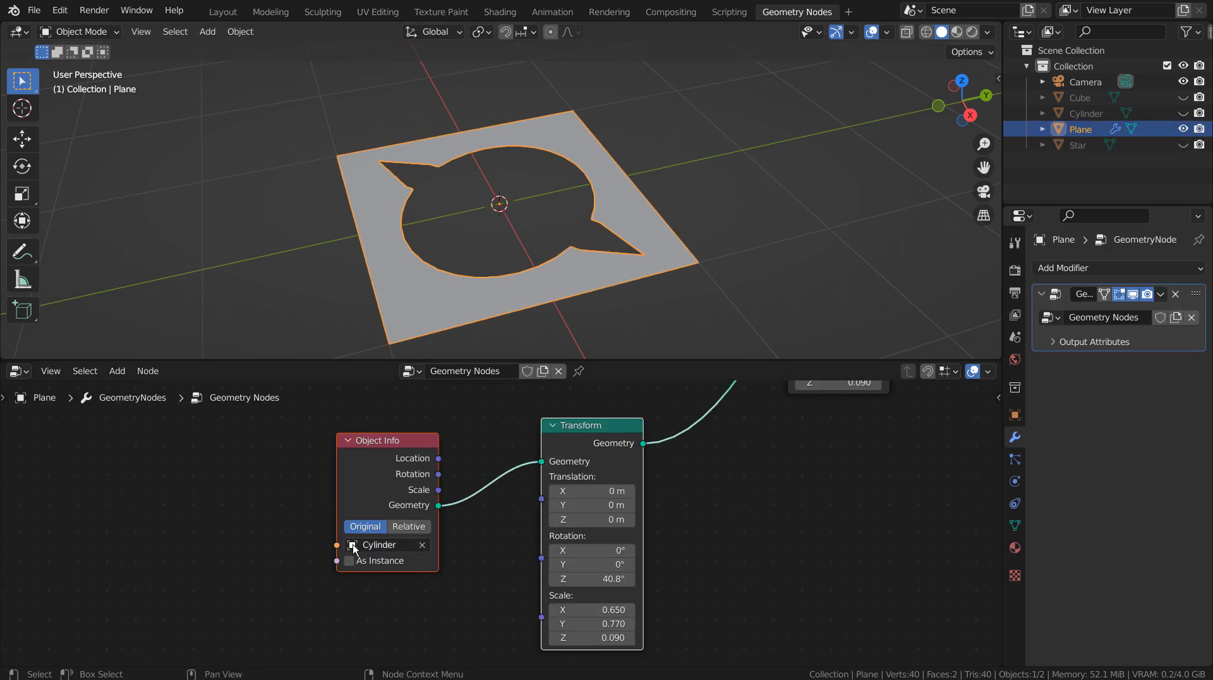
pyautogui.click(387, 545)
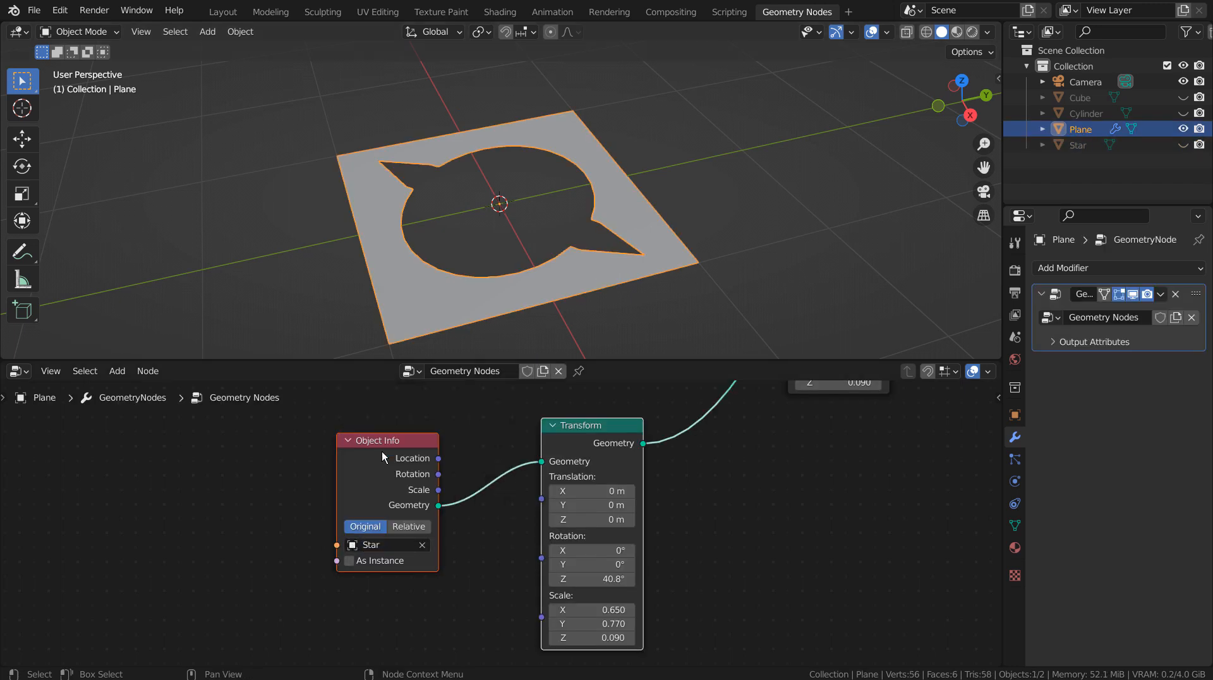
pyautogui.doubleClick(591, 609)
pyautogui.write('0.940')
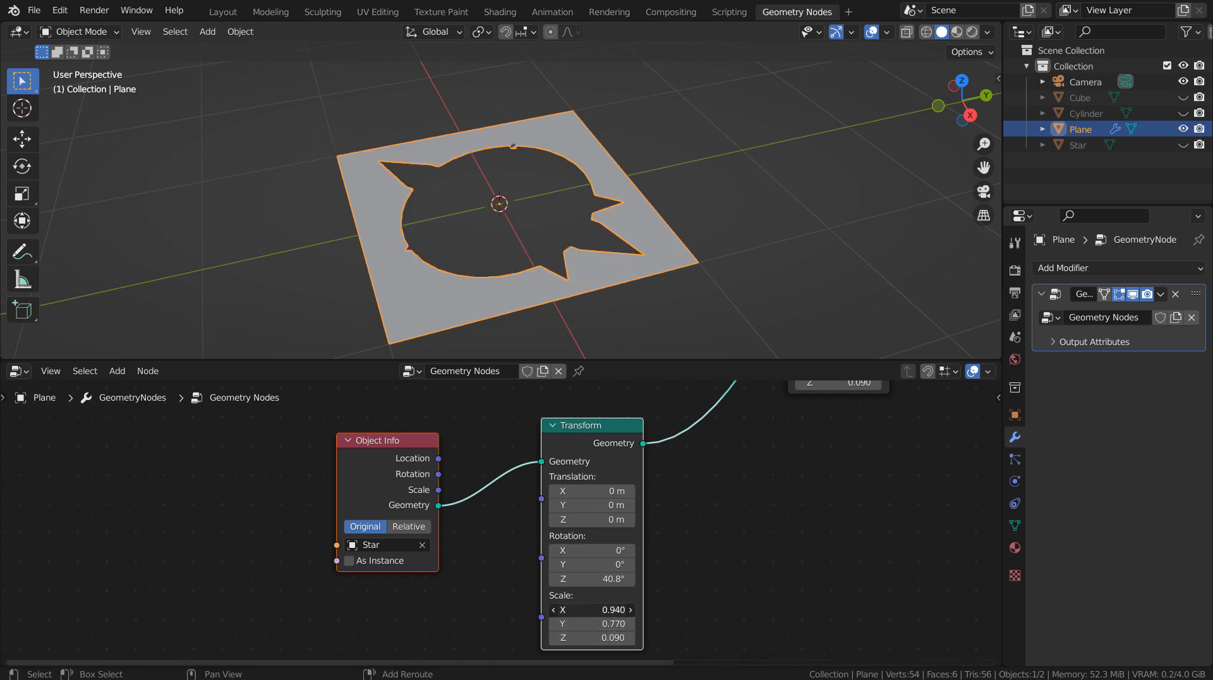
pyautogui.moveTo(591, 609); pyautogui.dragTo(622, 609)
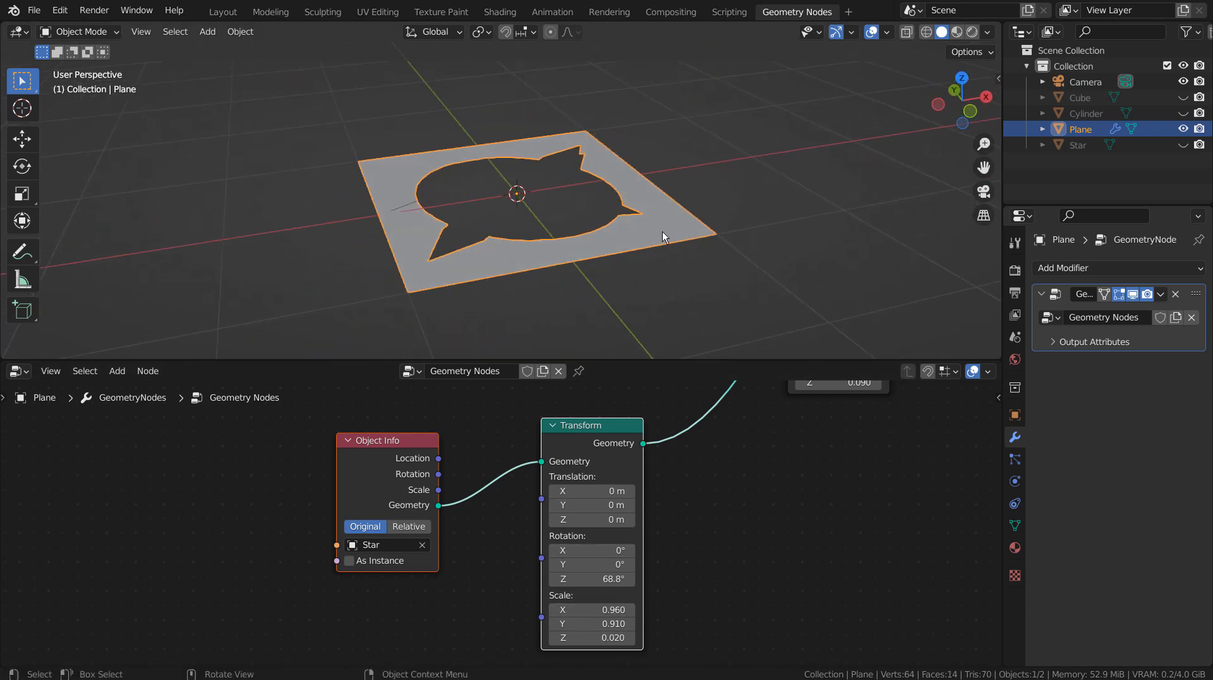
# Step: Rotate the star cutter to 84.7° Z, rescale X 0.89 and Y 0.98, and retype its Z scale starting 0.0
pyautogui.scroll(3)
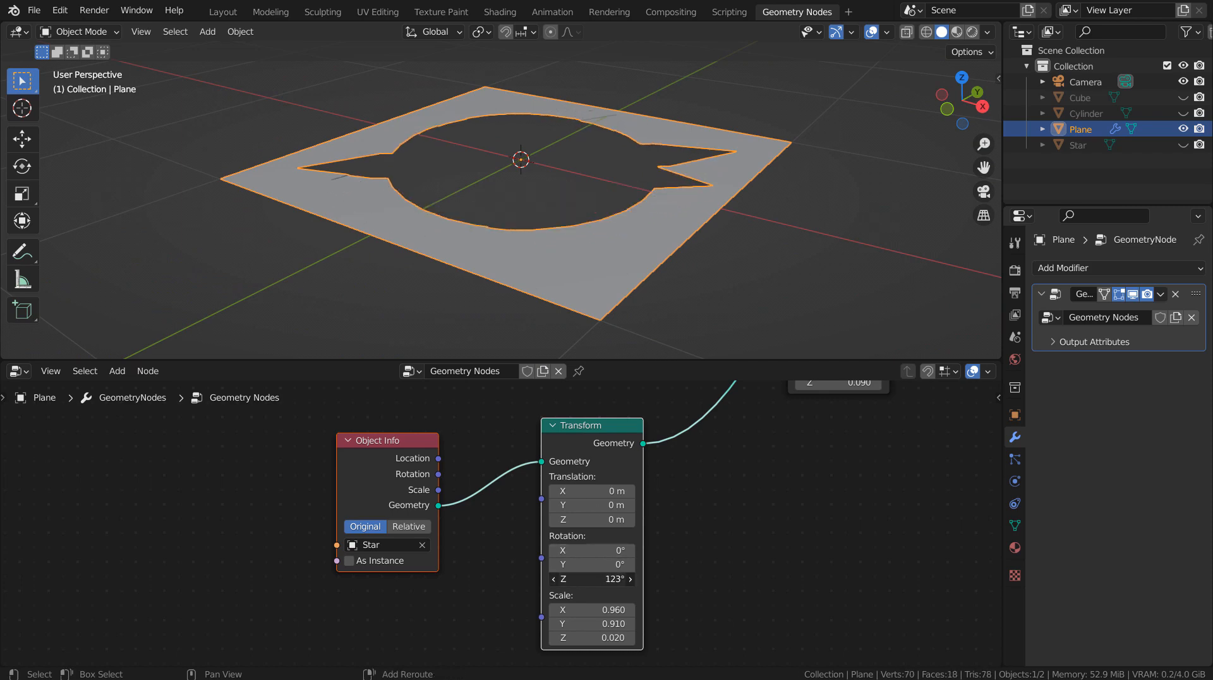
pyautogui.moveTo(592, 579); pyautogui.dragTo(542, 578)
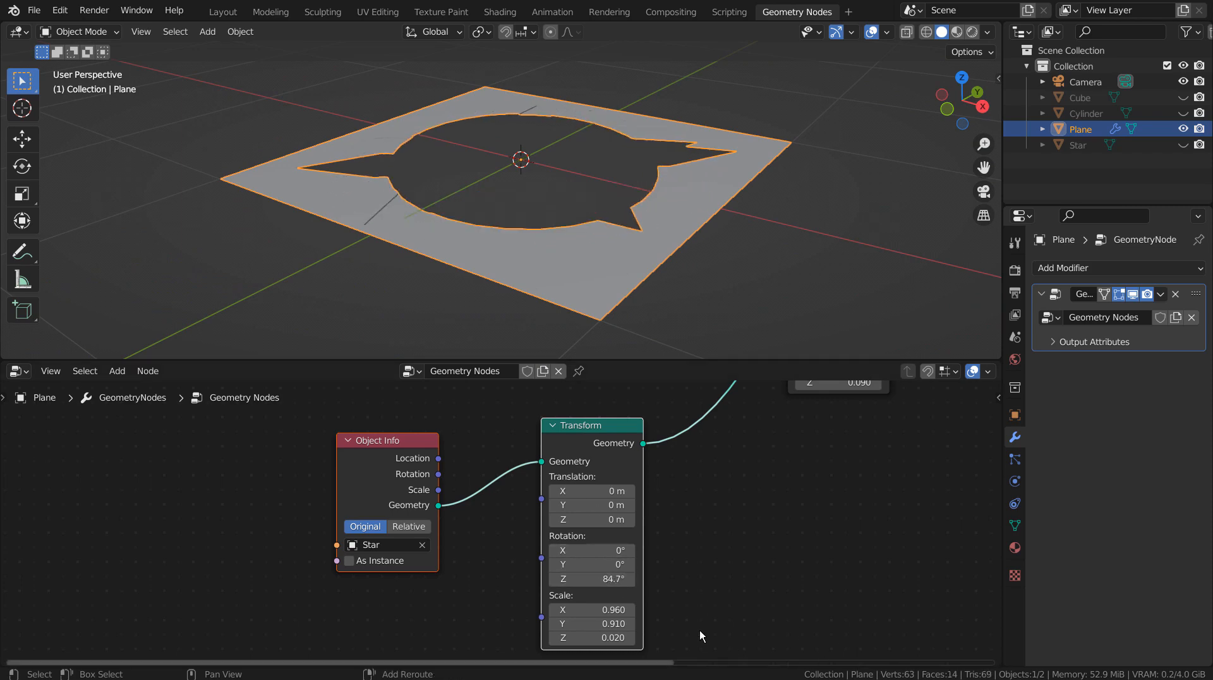
pyautogui.moveTo(592, 609); pyautogui.dragTo(611, 609)
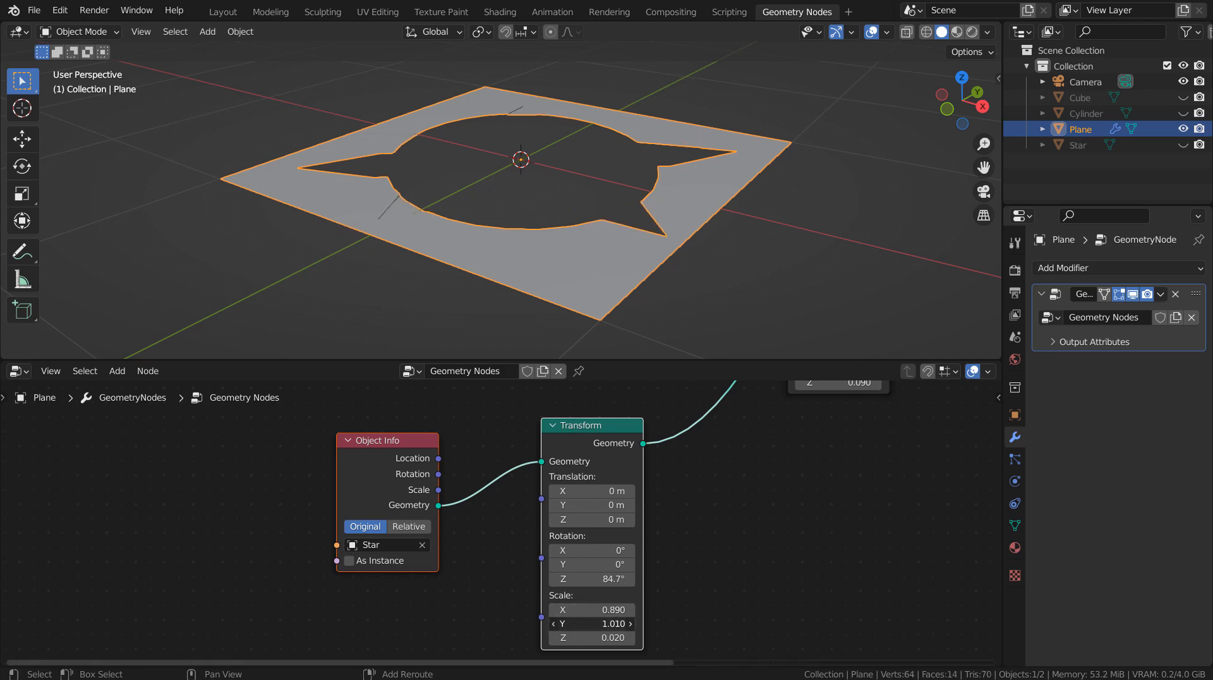
pyautogui.click(591, 623)
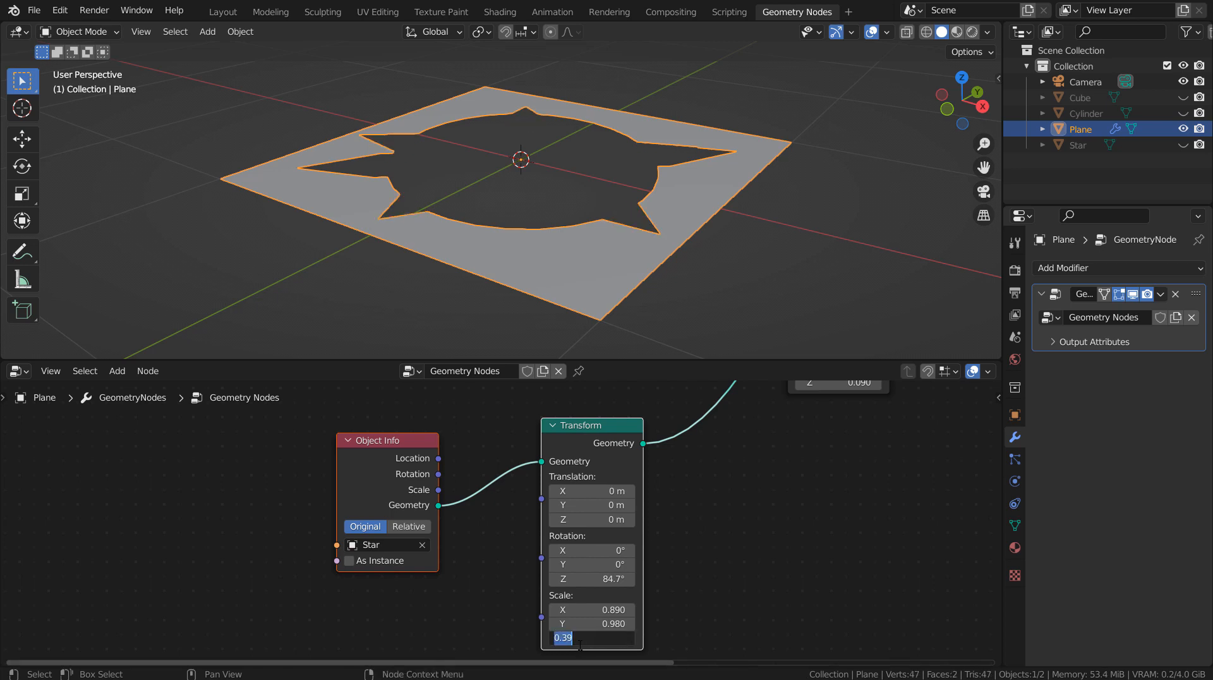
pyautogui.write('0.0')
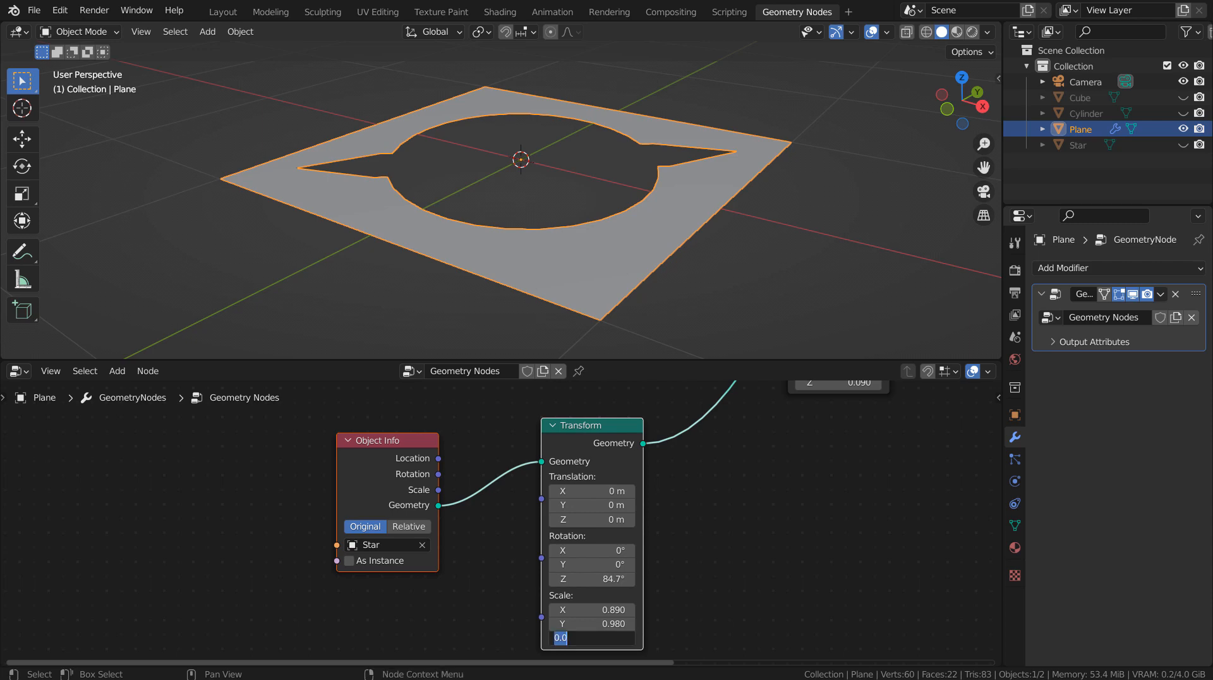